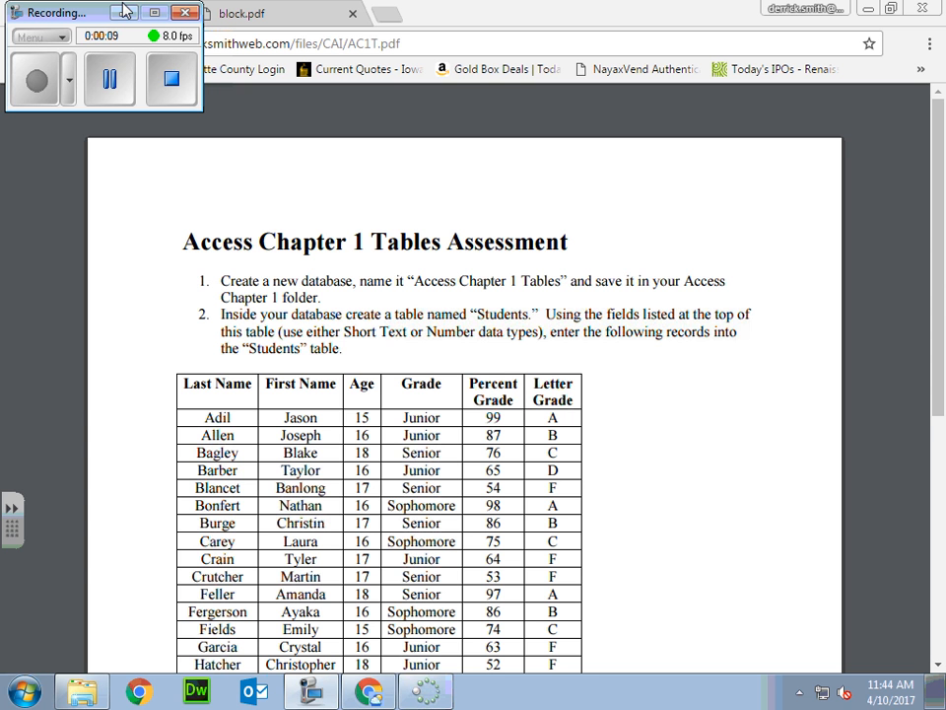
Step: Launch Access 2013 from the Windows Start menu
click(18, 690)
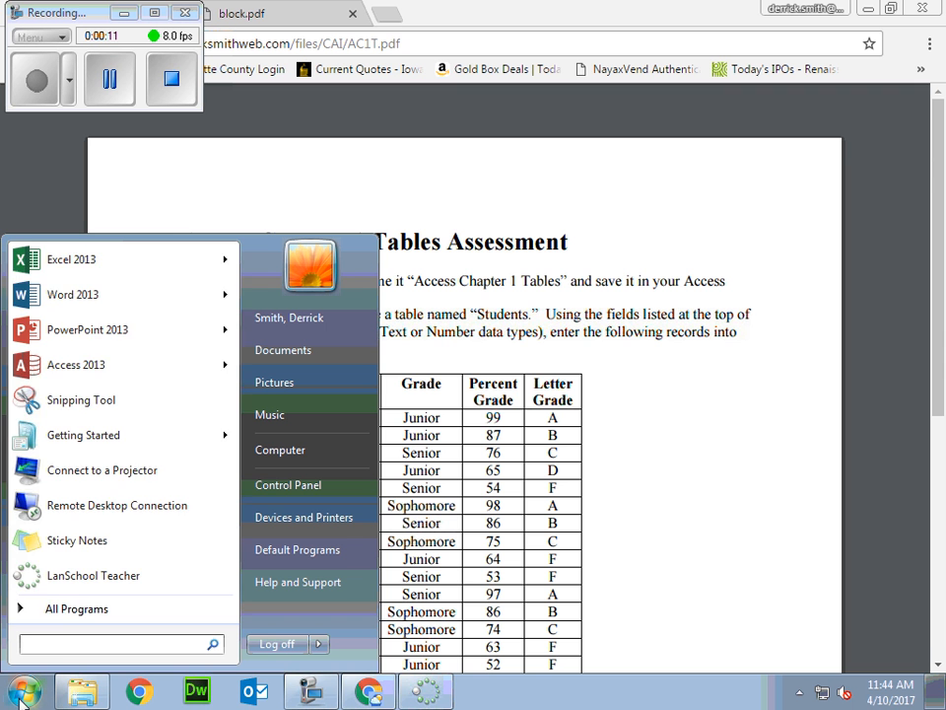
click(77, 608)
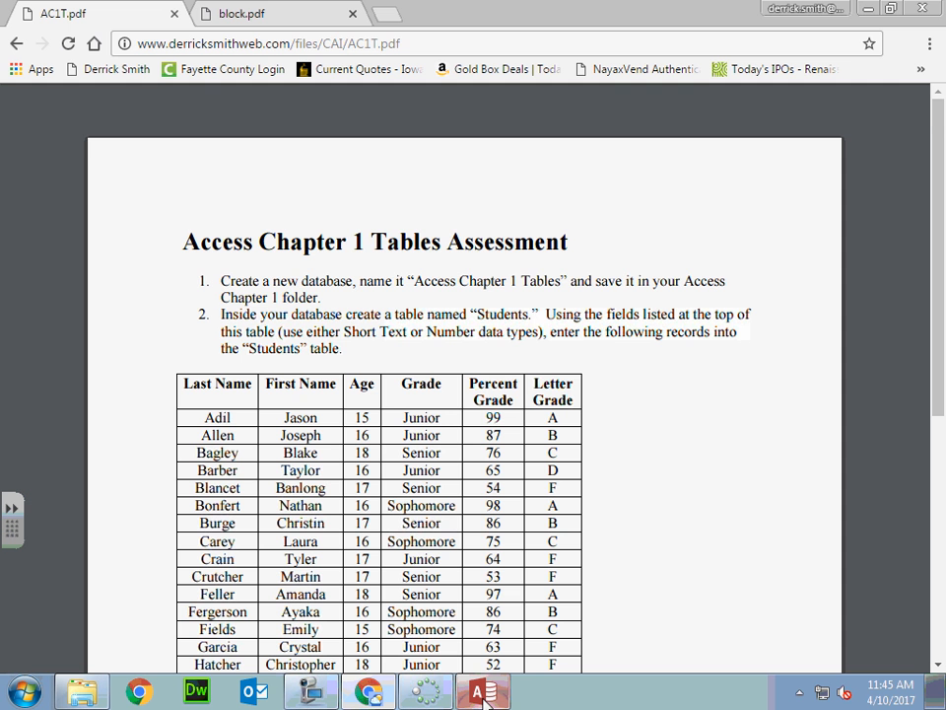
Step: Start a blank desktop database named 'Access Chapter 1 Tables' and browse for its folder
click(482, 690)
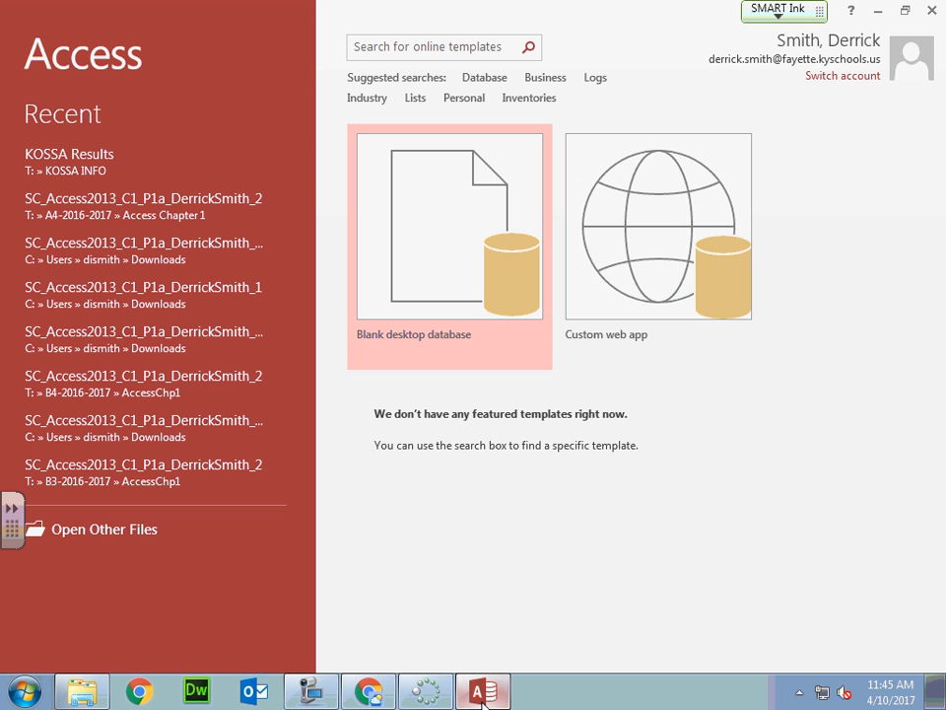
click(449, 246)
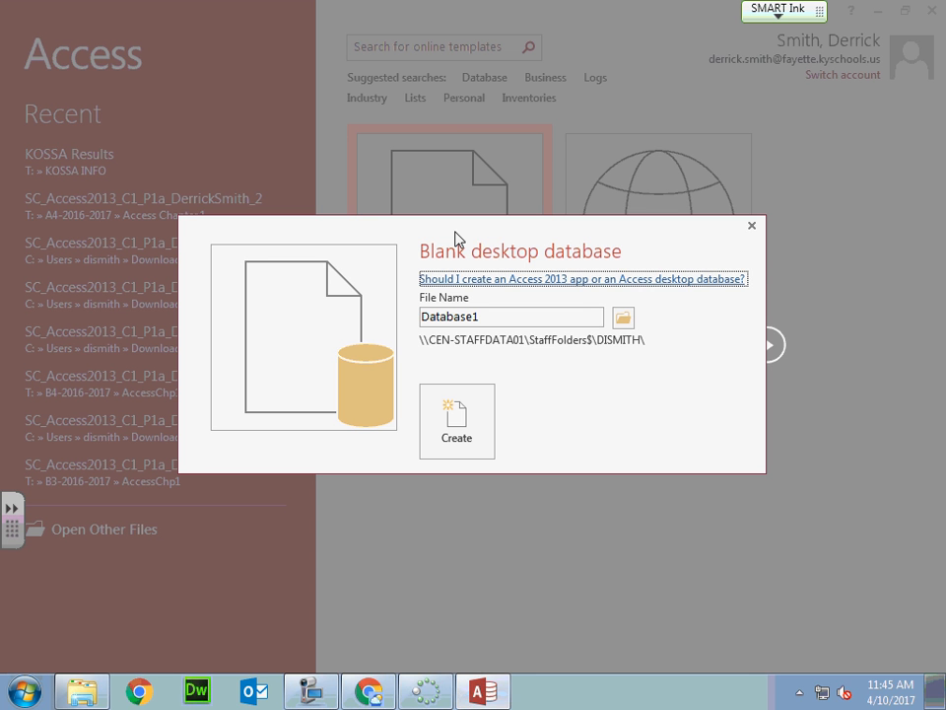
click(511, 315)
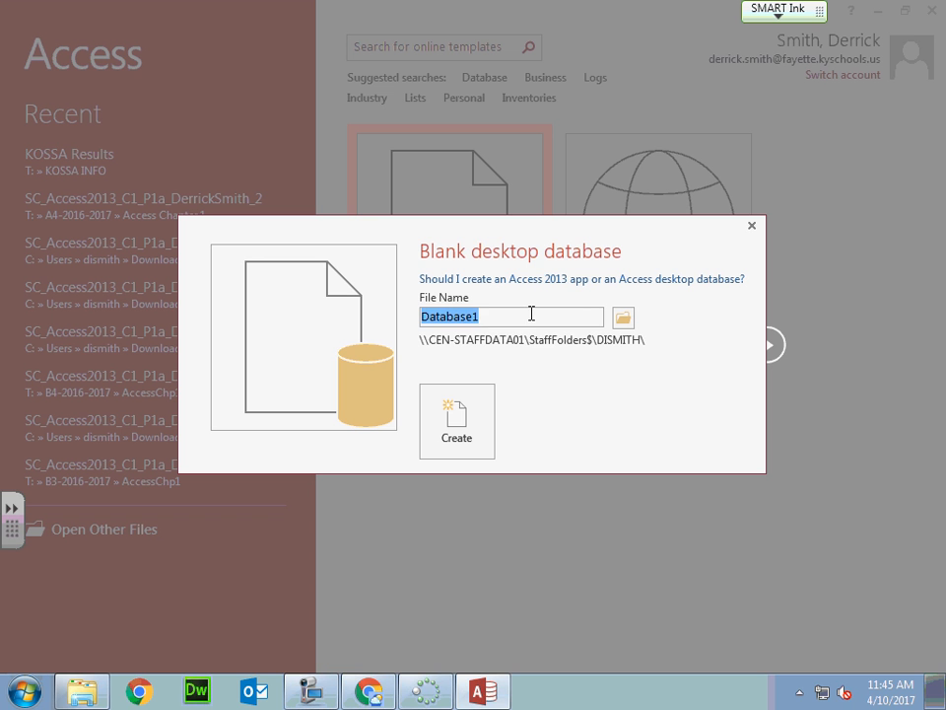
key(delete)
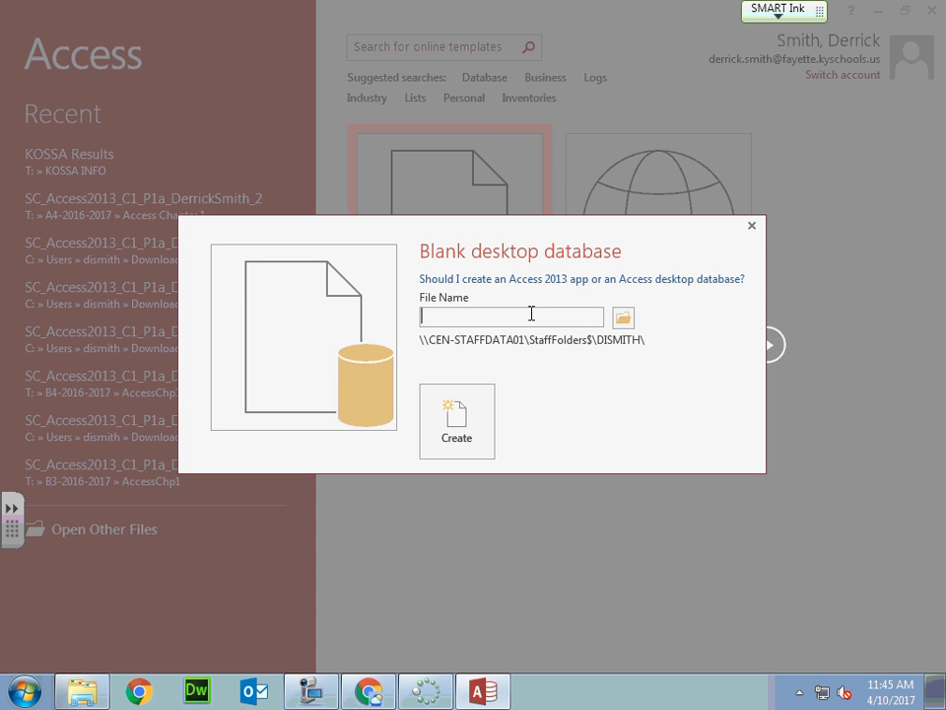
text(Acc)
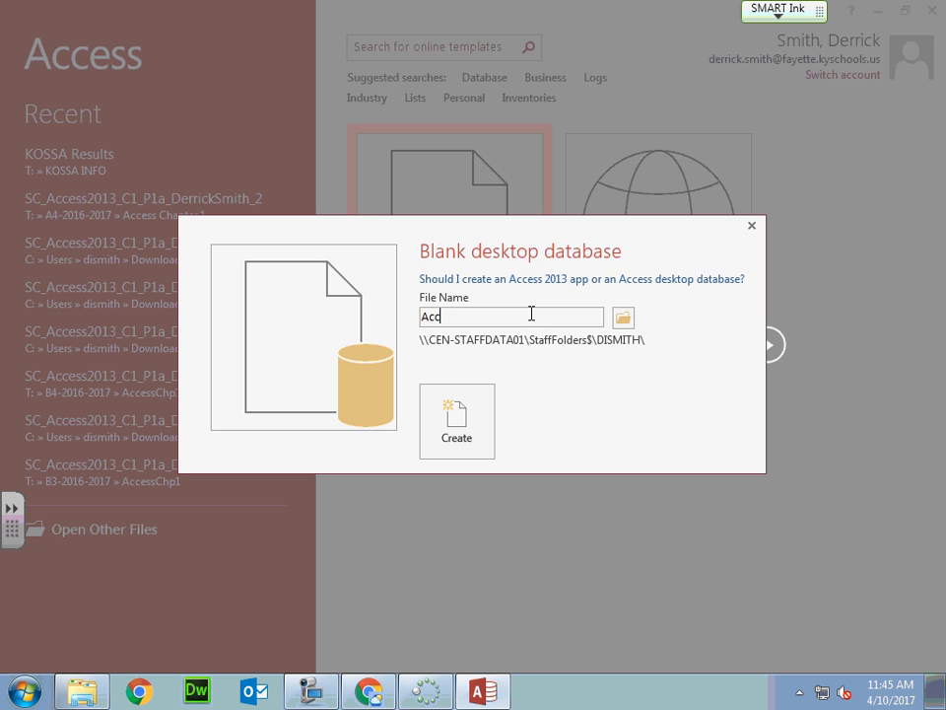
text(ess Chap)
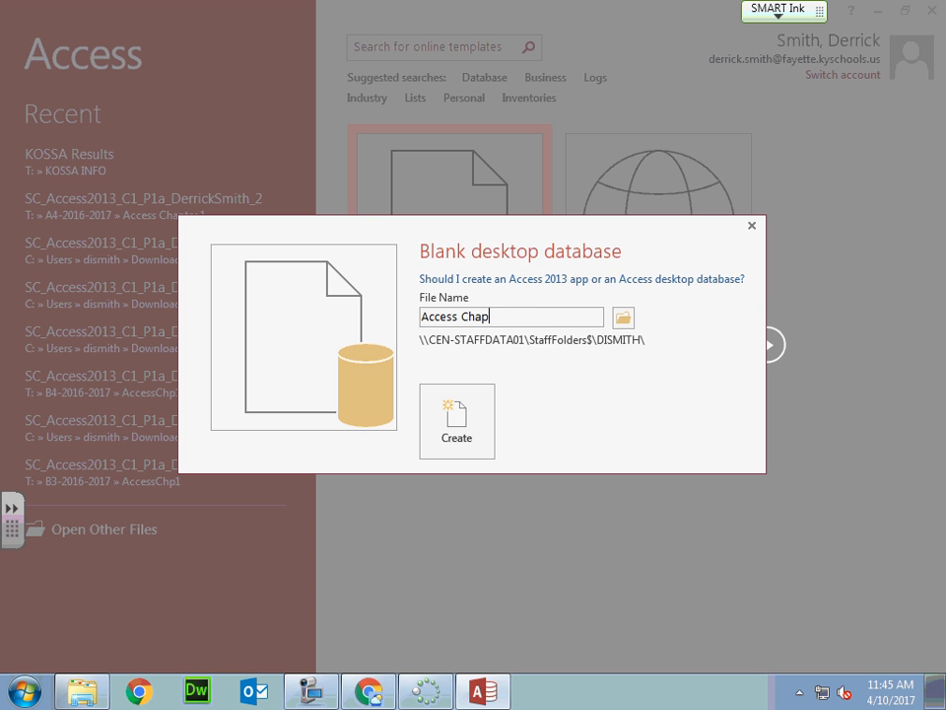
text(ter)
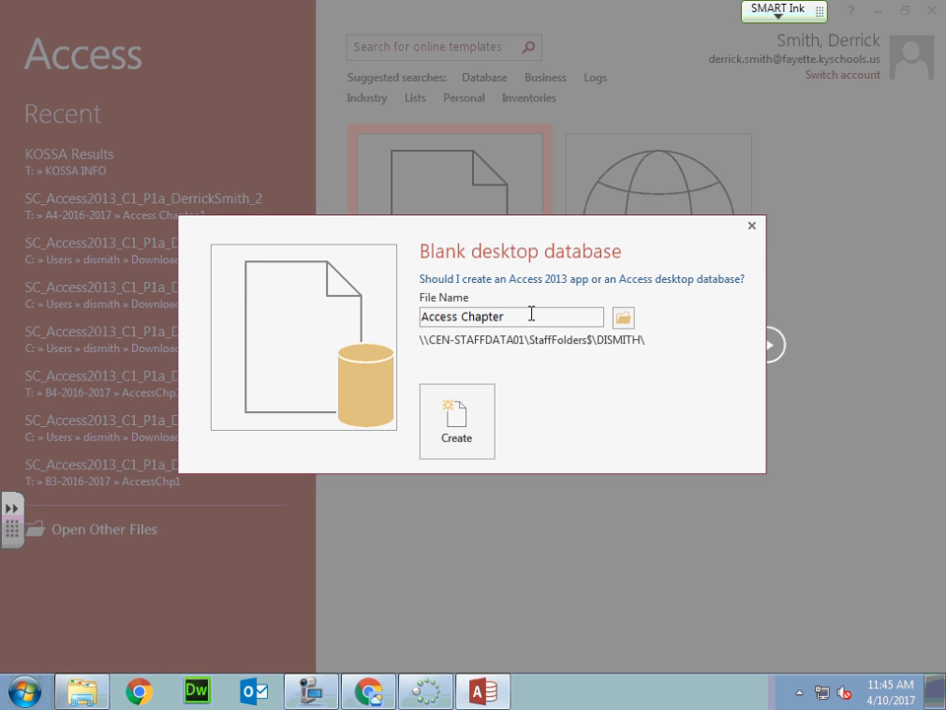
text(1)
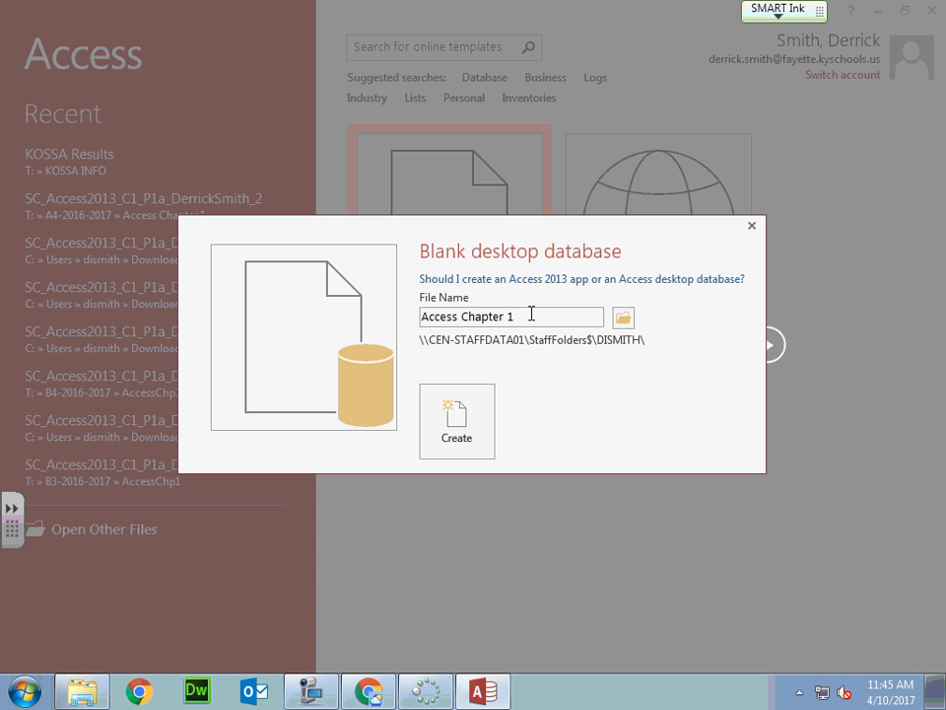
text(Ta)
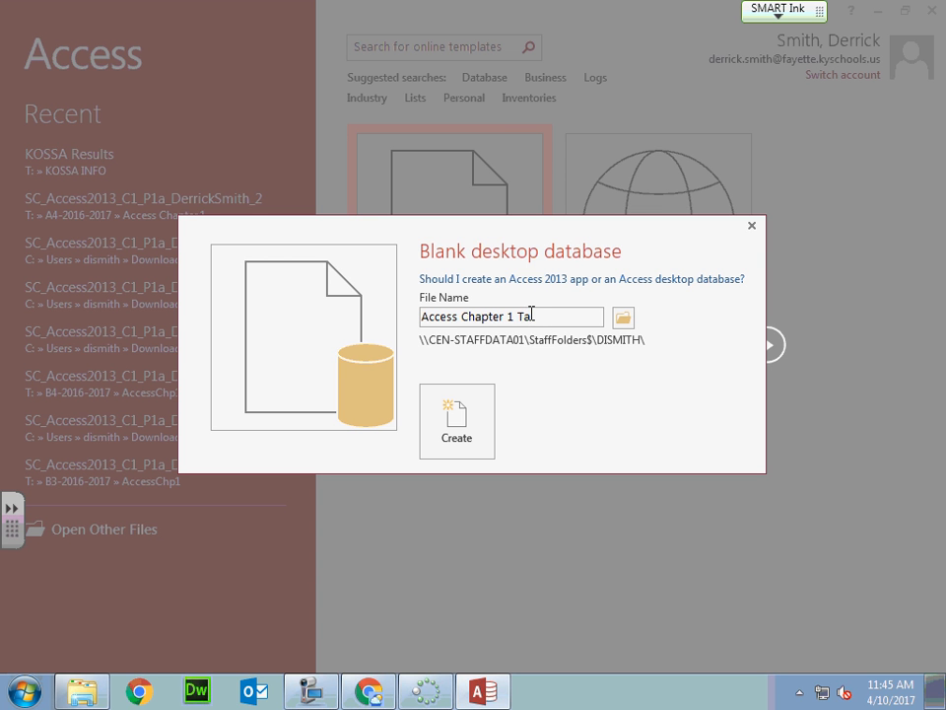
text(bles)
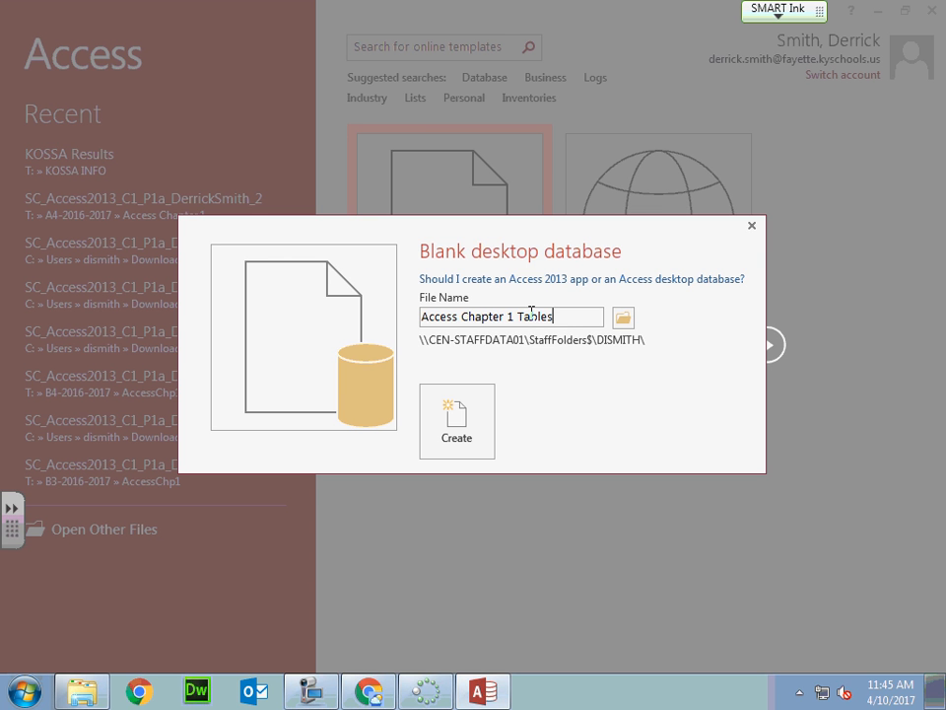
click(623, 318)
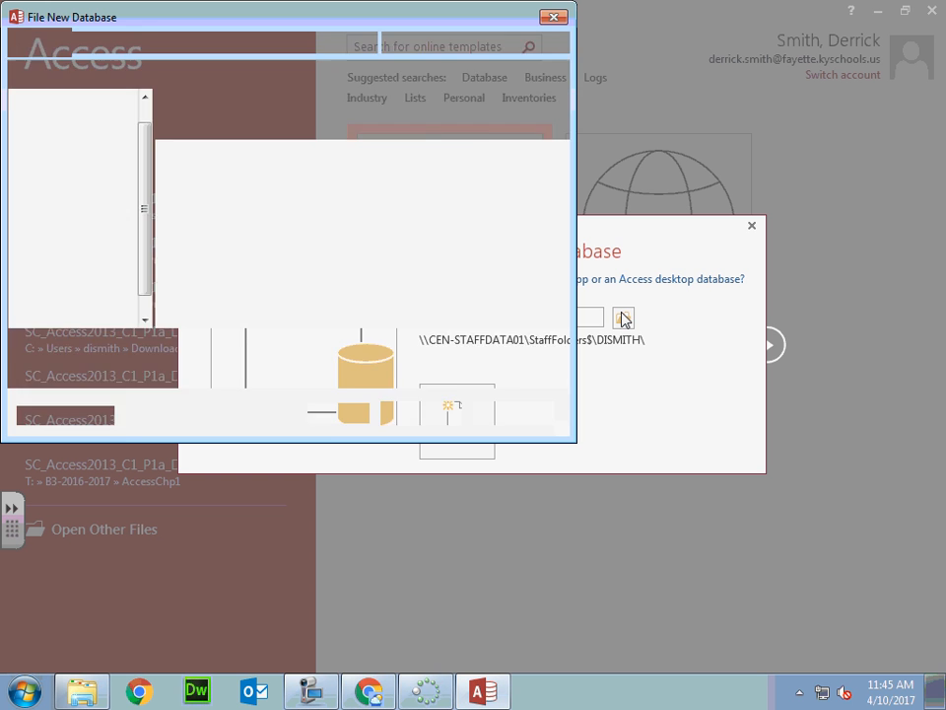
Step: Choose the AccessChp1 folder inside B3-2016-2017 on the DISMITH drive as the save location
click(623, 318)
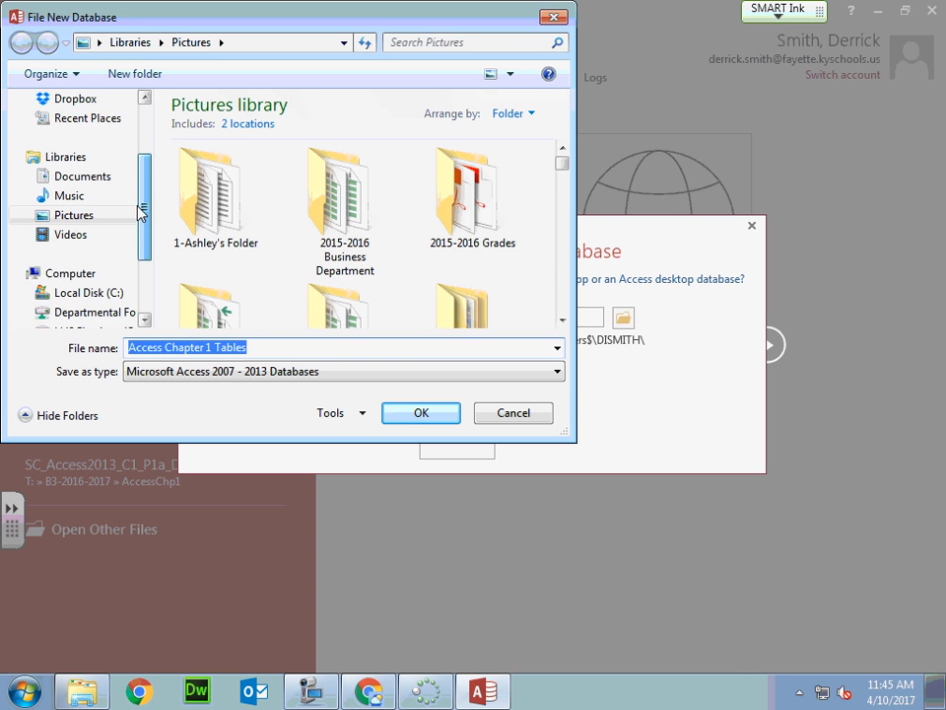
click(94, 253)
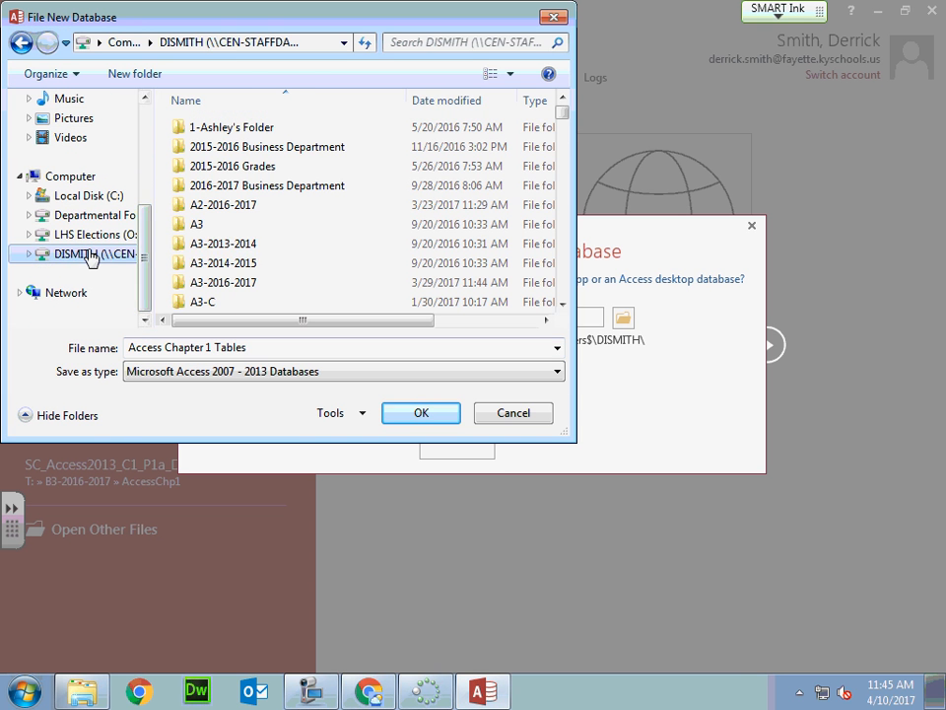
mouse_move(94, 253)
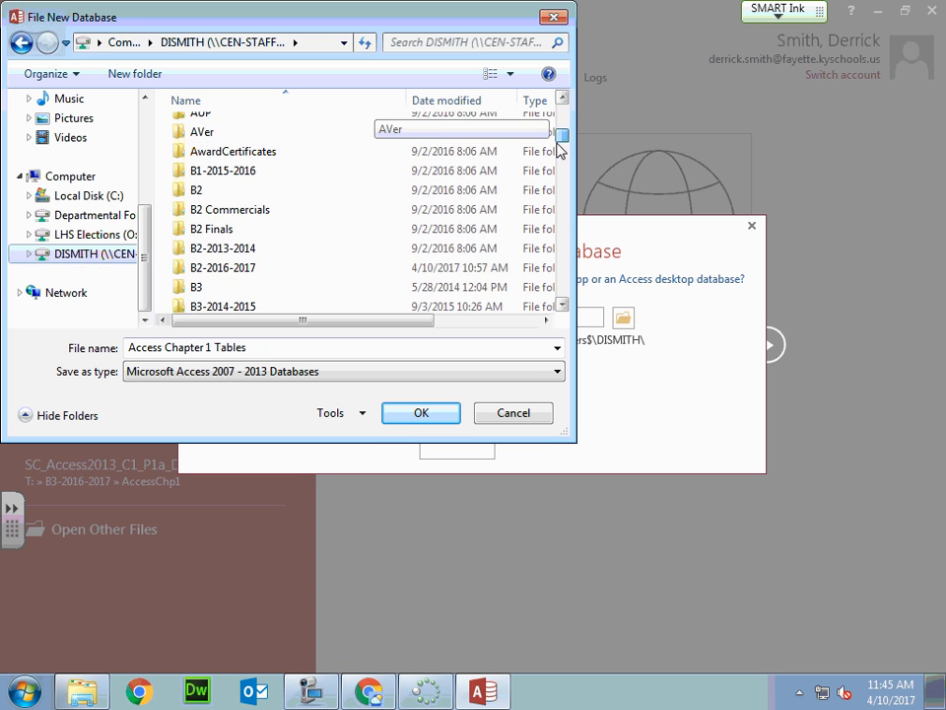
scroll(down, 3)
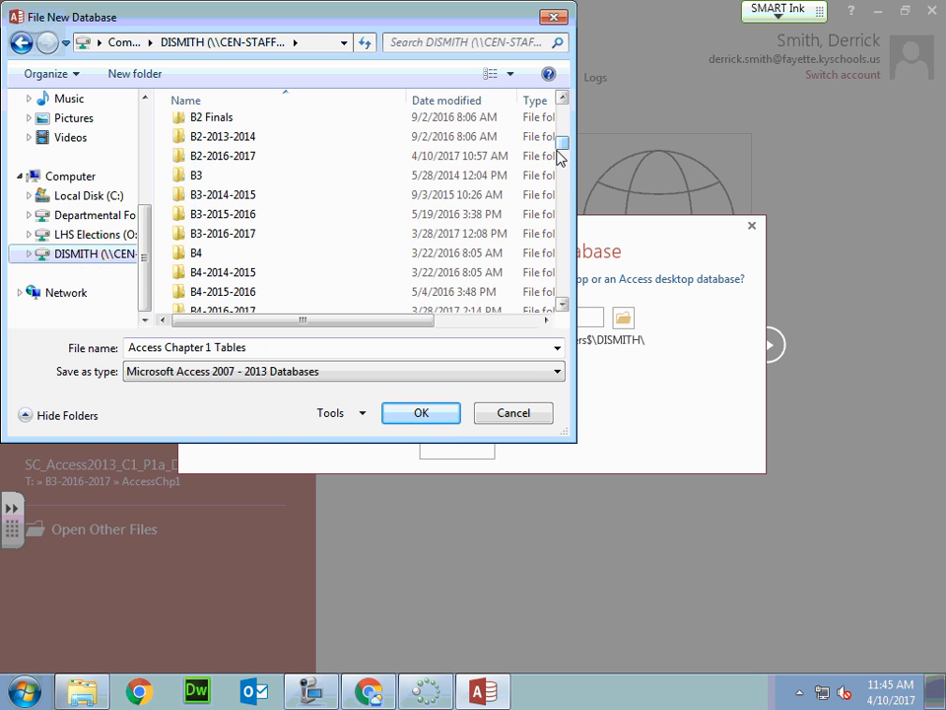
click(223, 232)
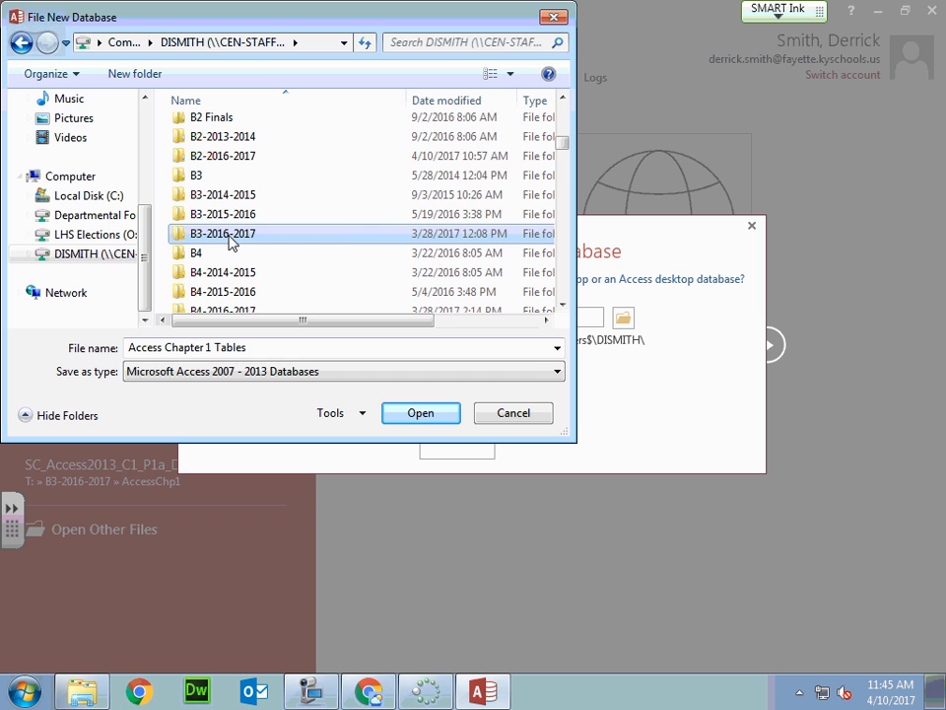
mouse_move(345, 239)
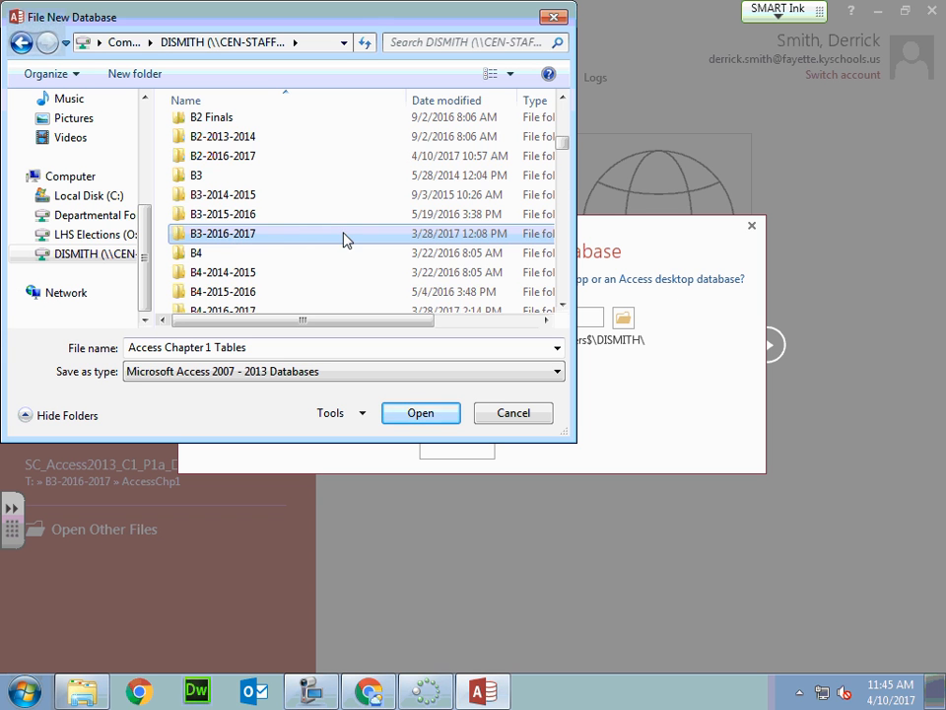
double_click(223, 233)
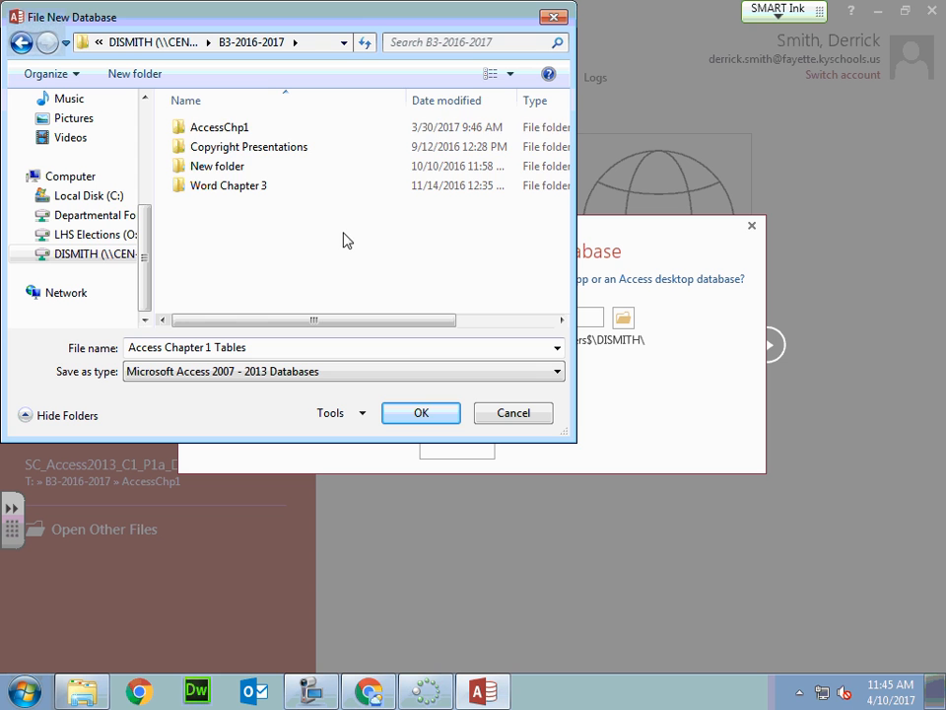
click(217, 126)
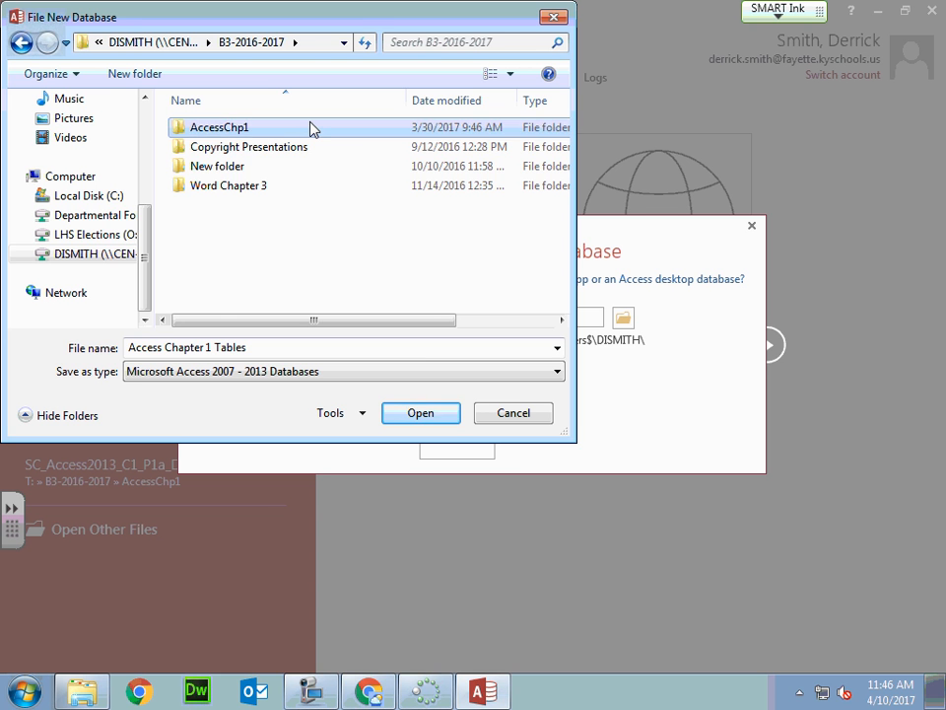
click(420, 412)
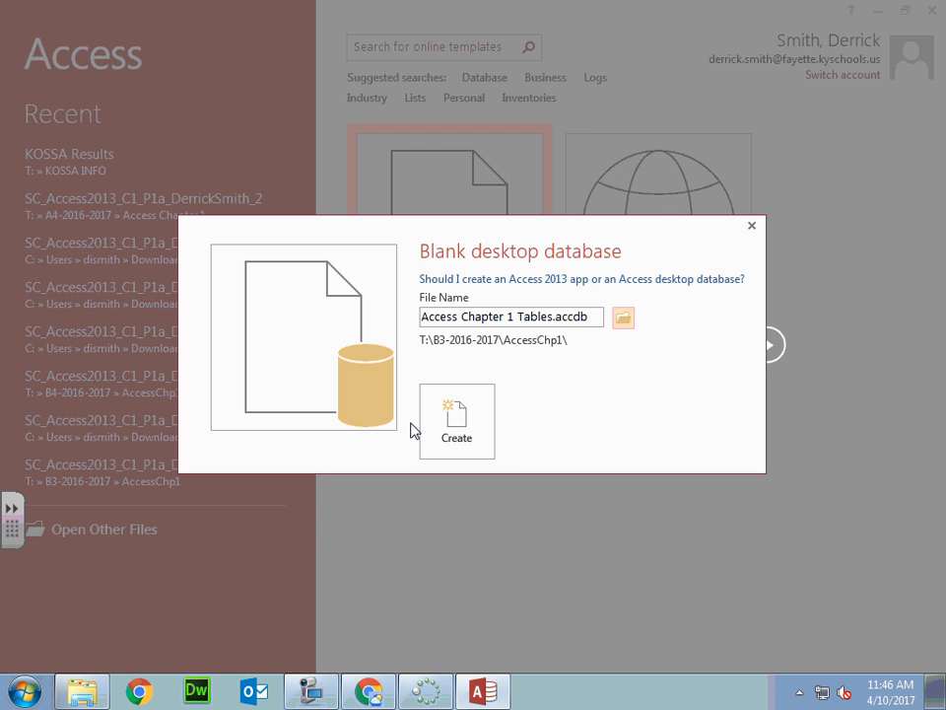
Step: Create the 'Access Chapter 1 Tables' database, opening an empty Table1
click(456, 421)
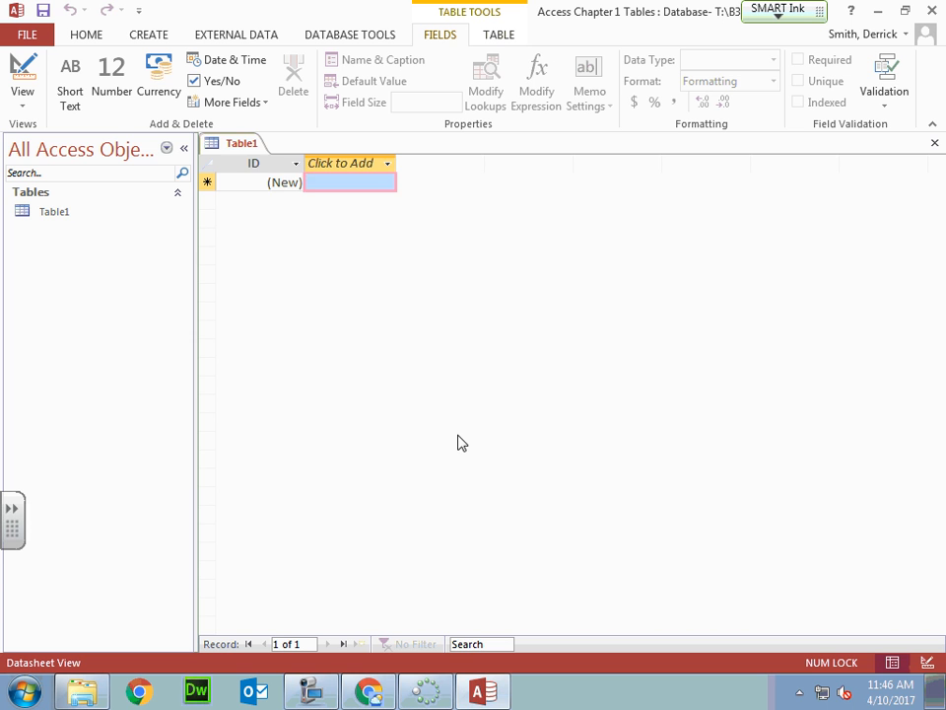
Step: Change Table1's ID column header to 'Last Name'
click(253, 162)
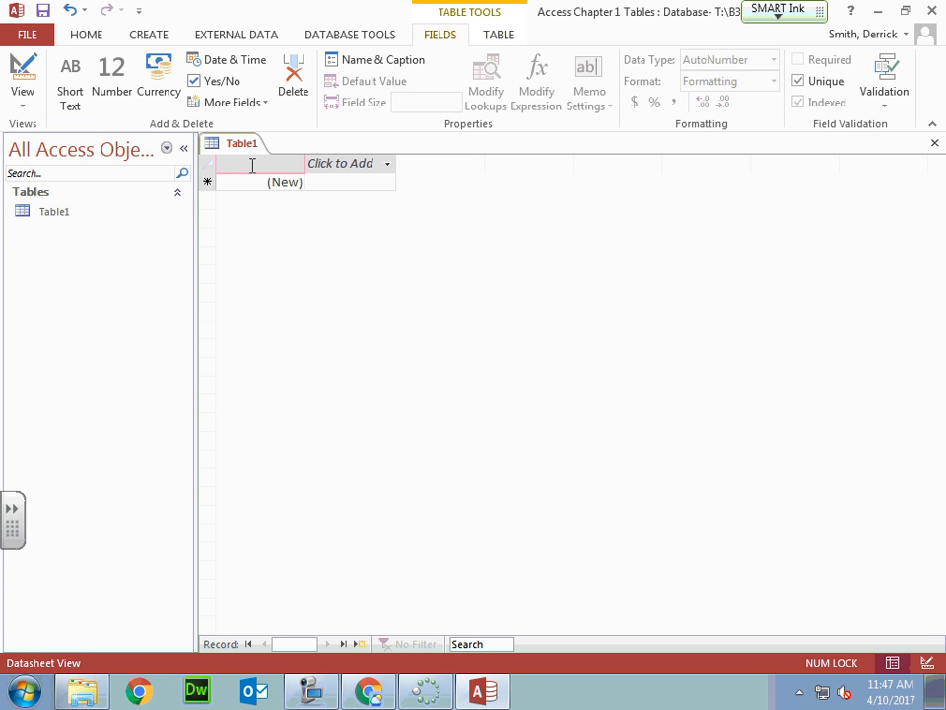
text(Last)
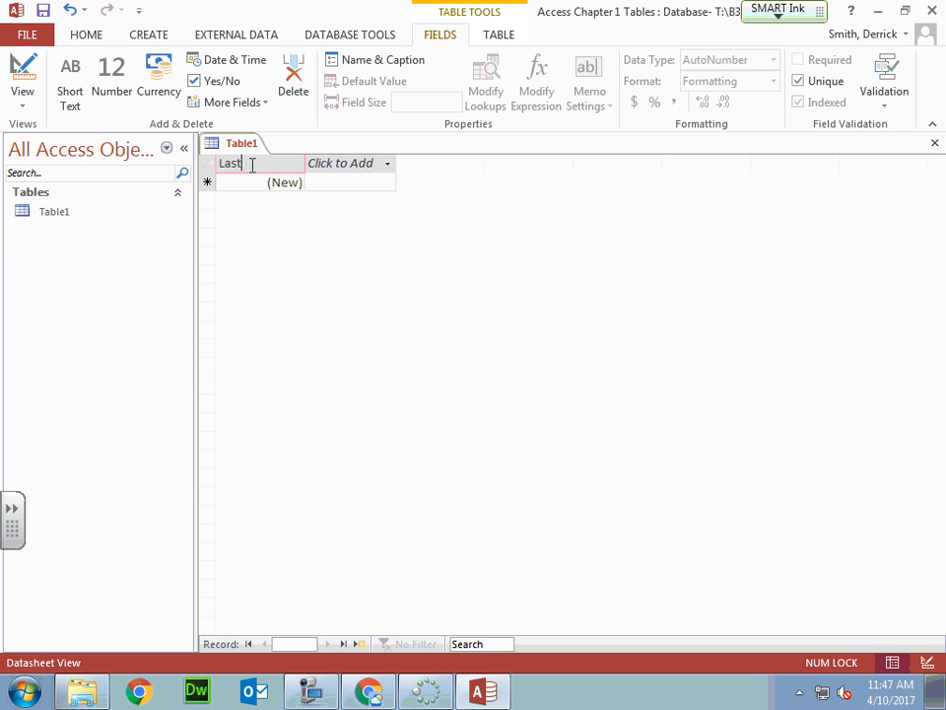
text(N)
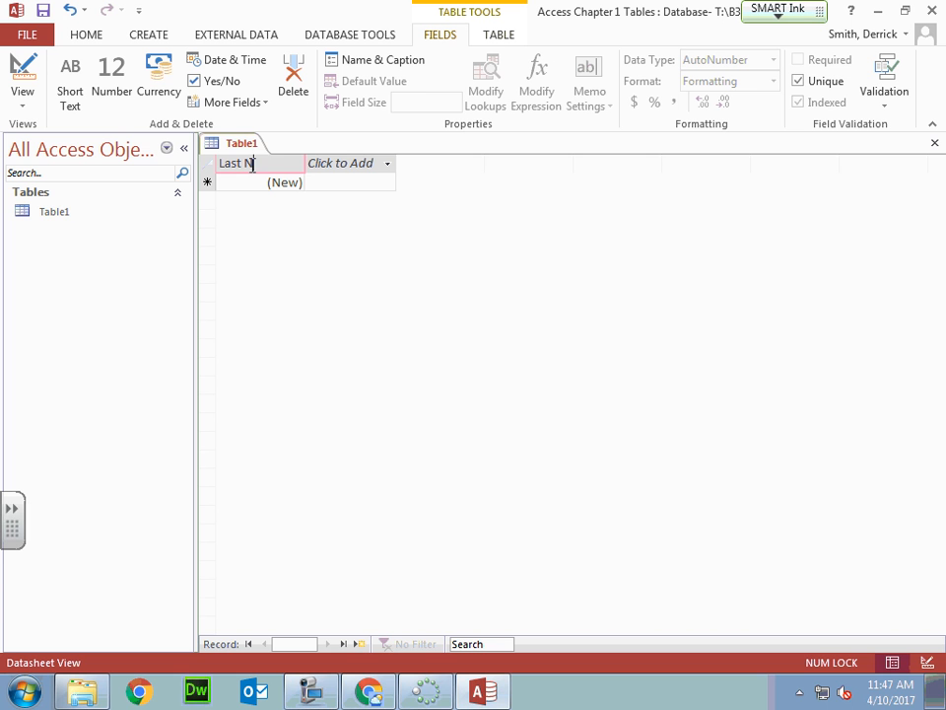
text(ame)
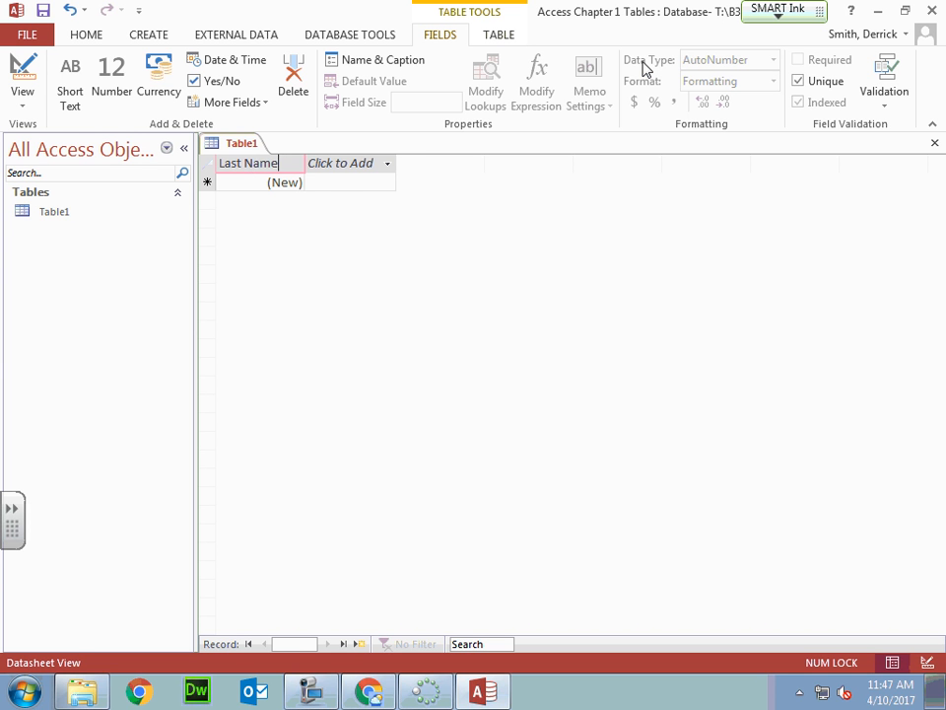
click(342, 163)
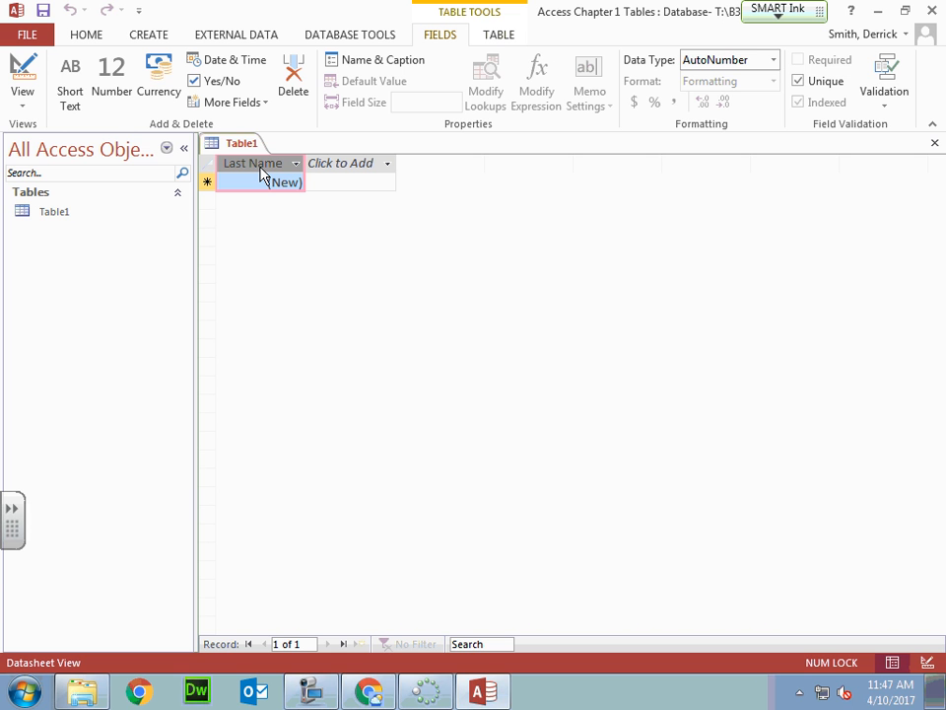
click(773, 59)
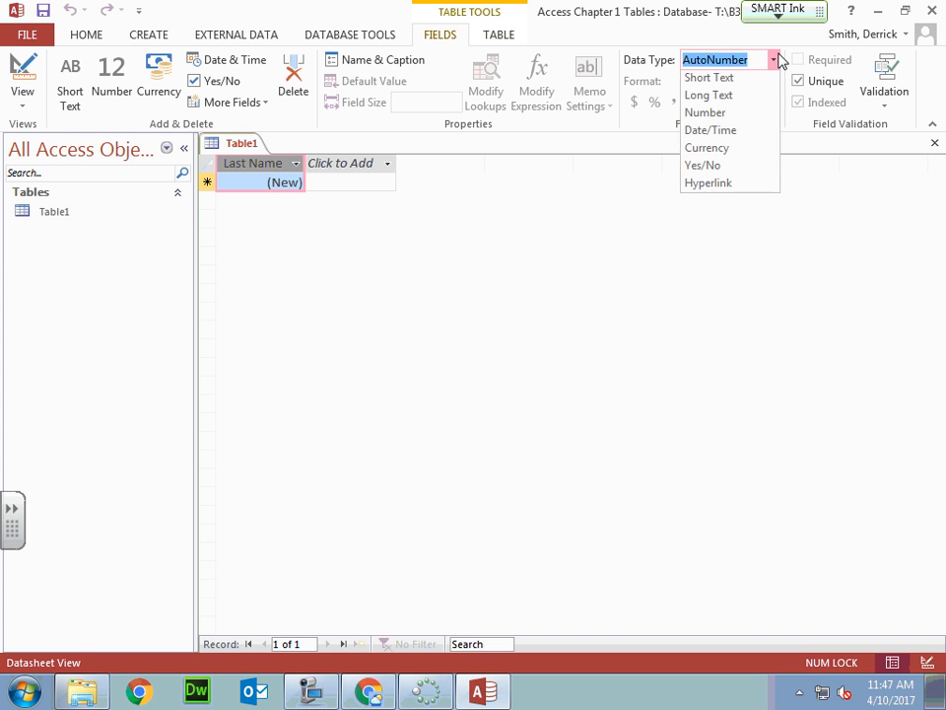
click(708, 77)
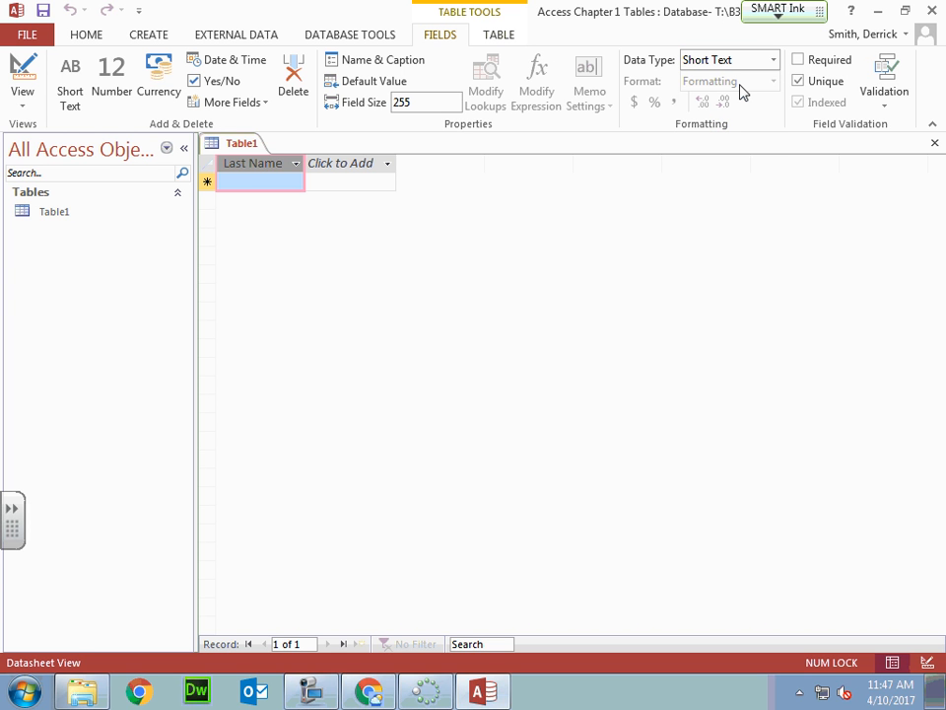
mouse_move(710, 81)
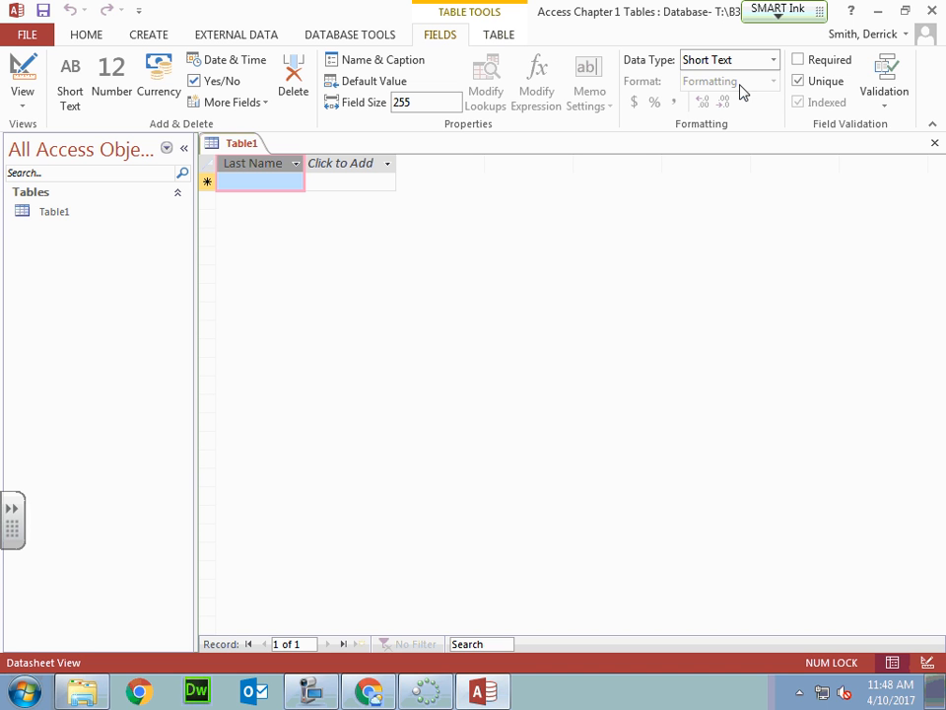
click(499, 34)
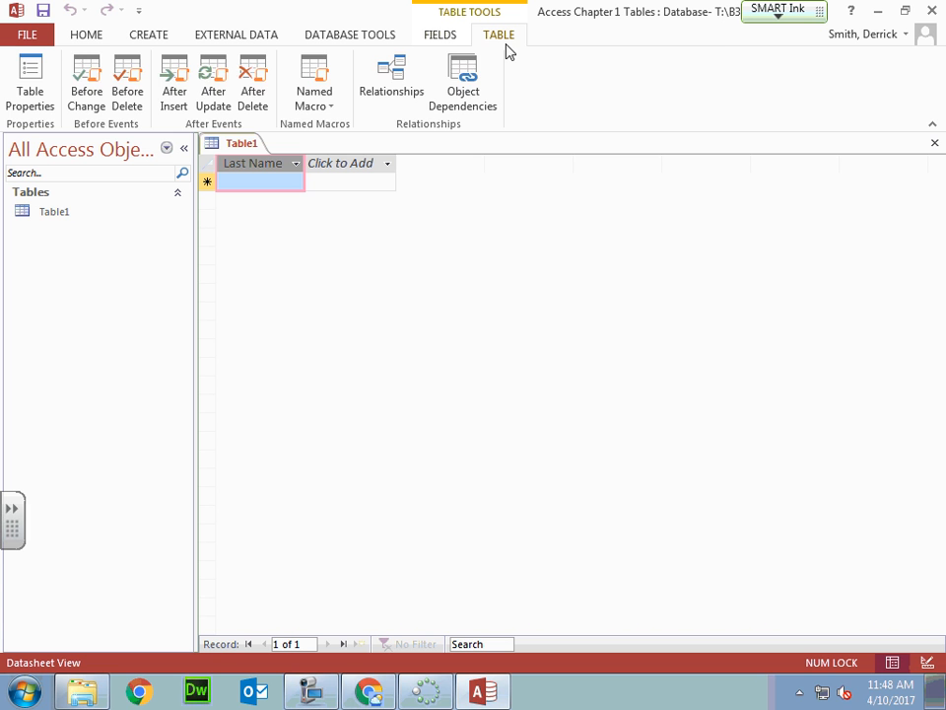
click(440, 34)
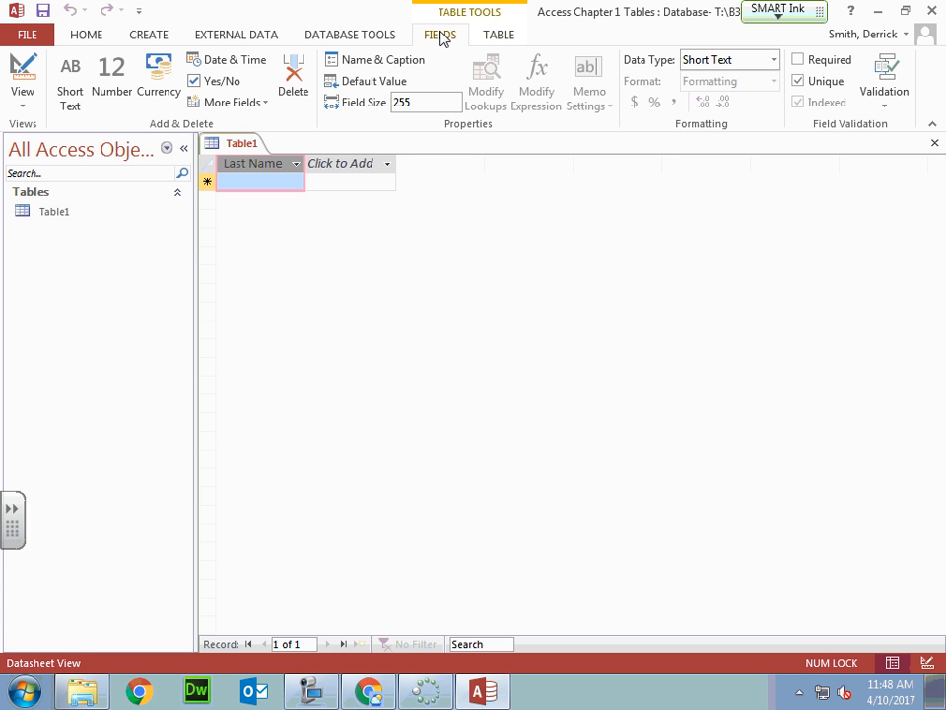
Step: Switch to Design View, saving the table as 'Students'
click(22, 73)
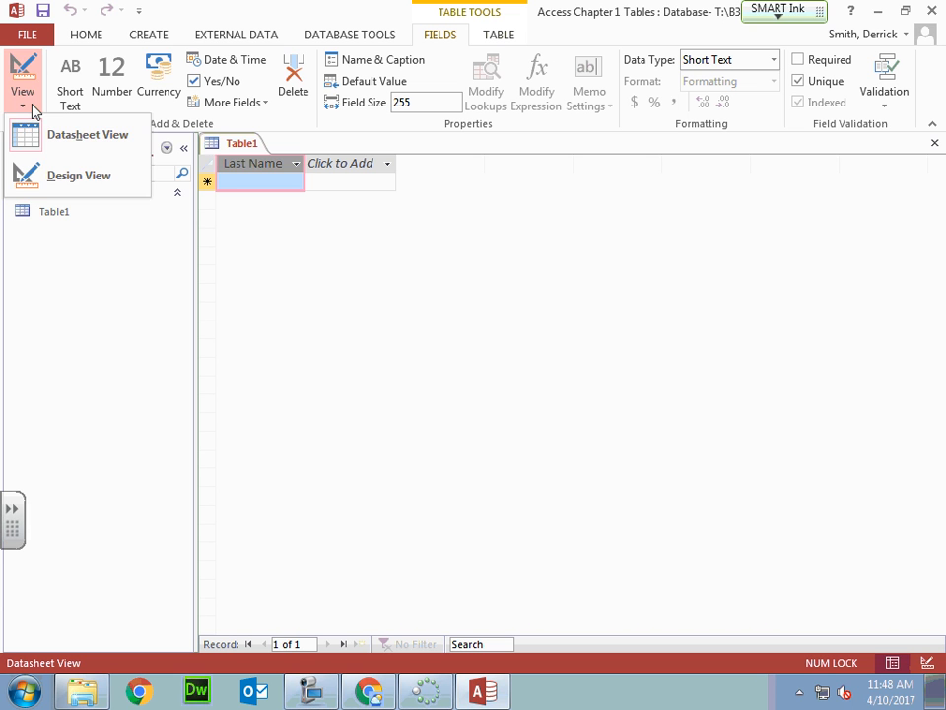
click(79, 174)
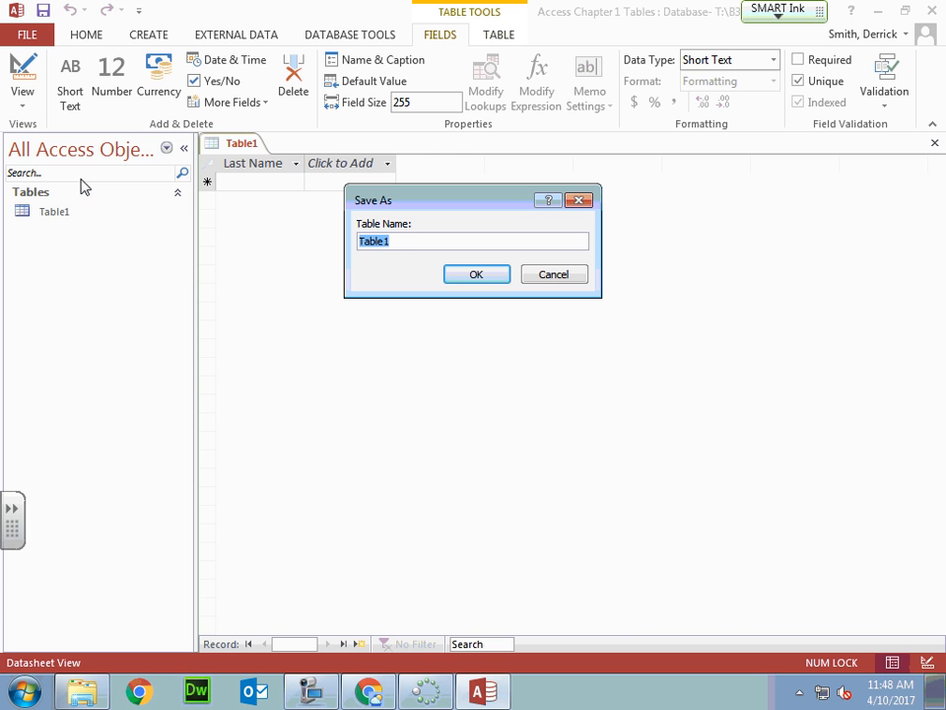
text(S)
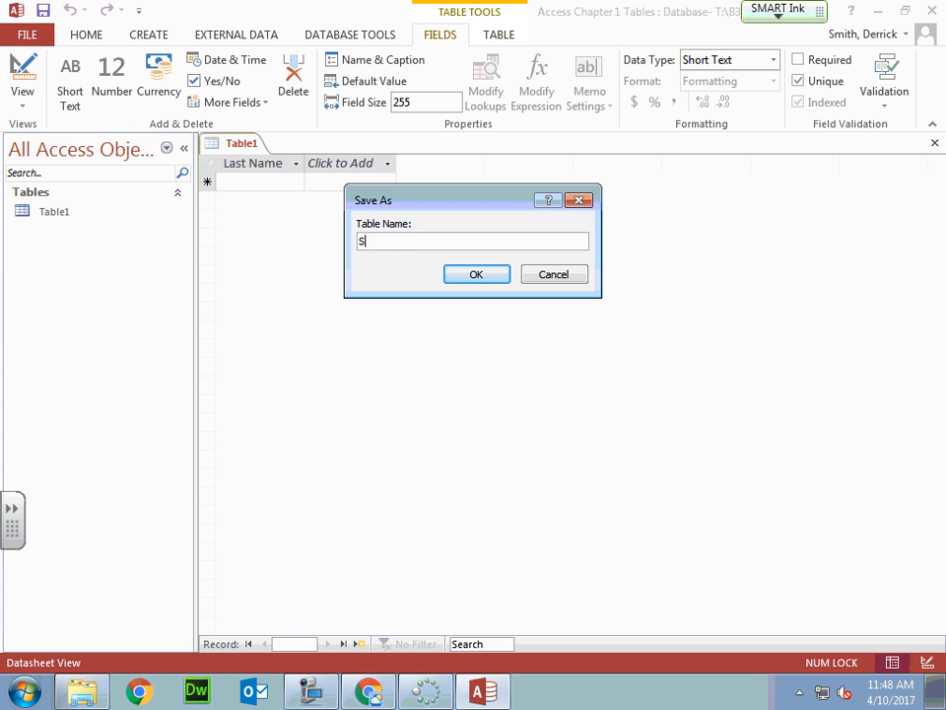
text(tudents)
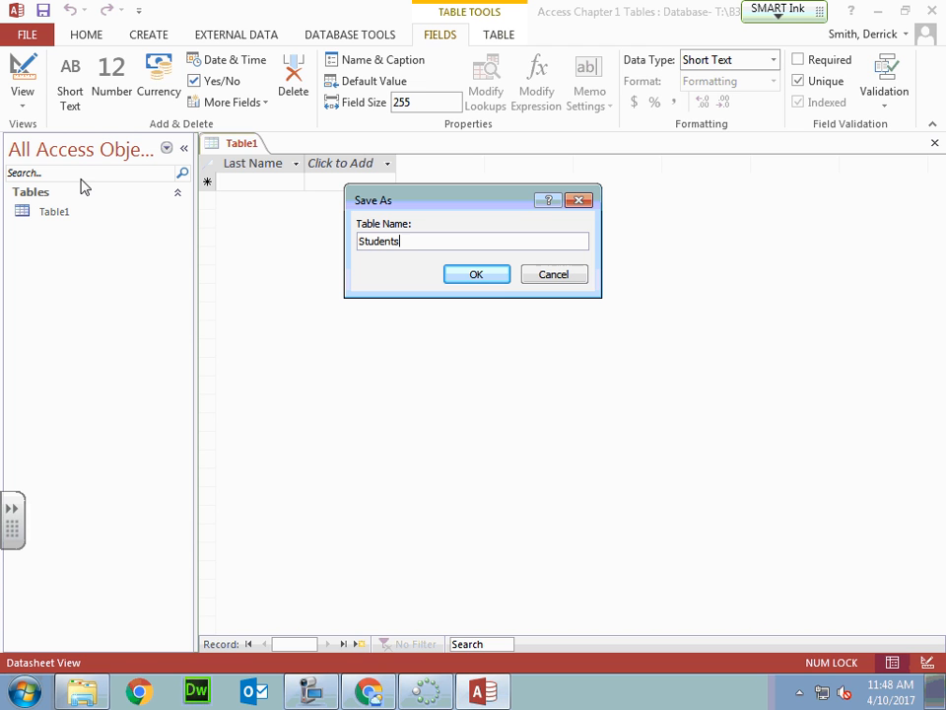
click(476, 274)
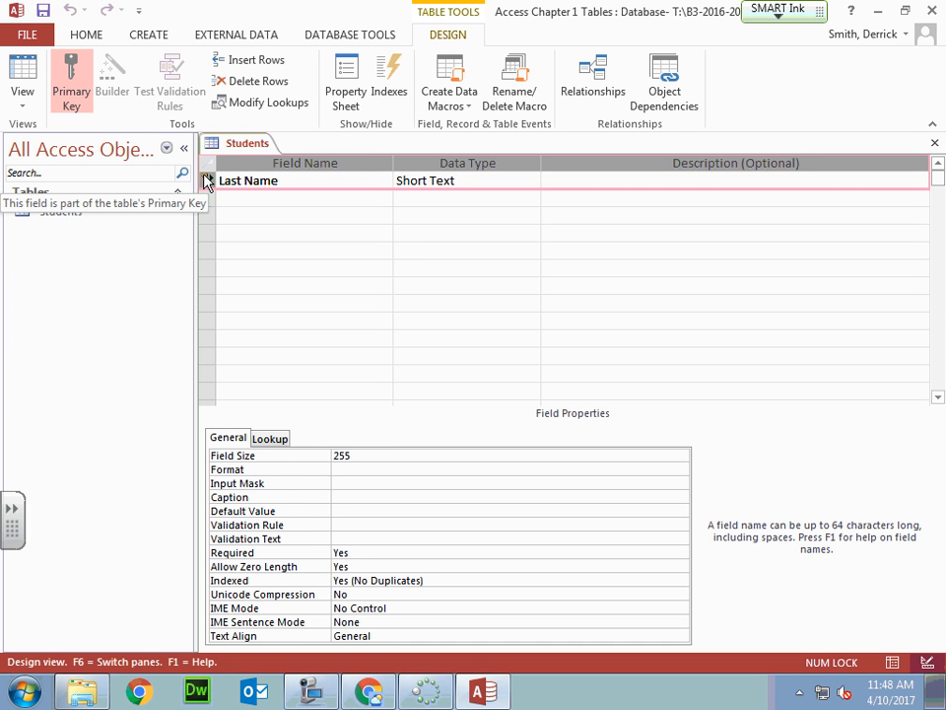
Step: Add 'First Name' and 'Age' Short Text fields under Last Name
click(70, 74)
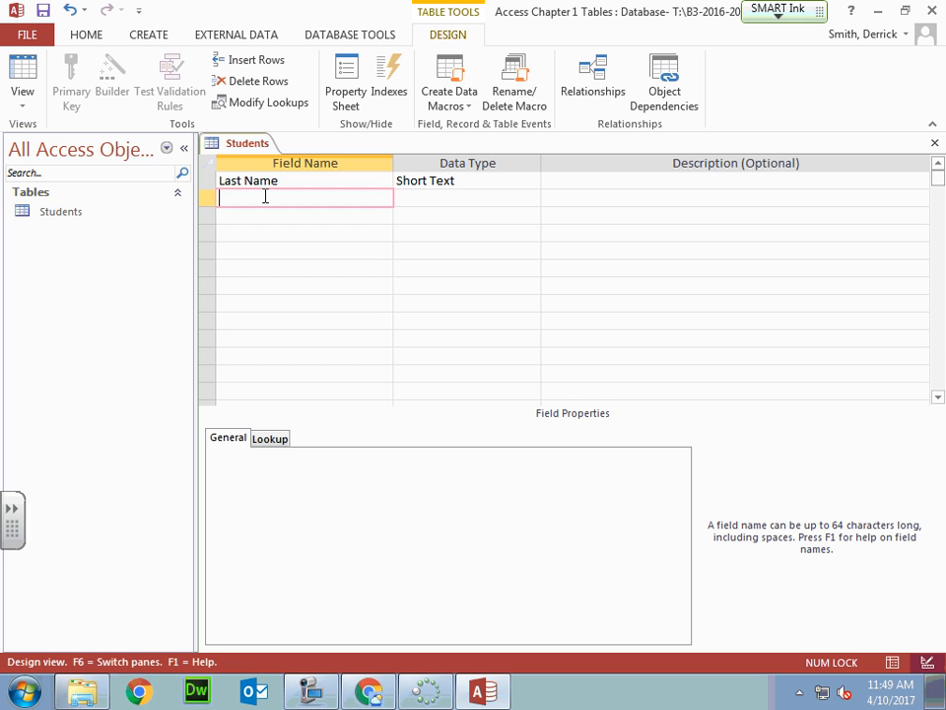
text(F)
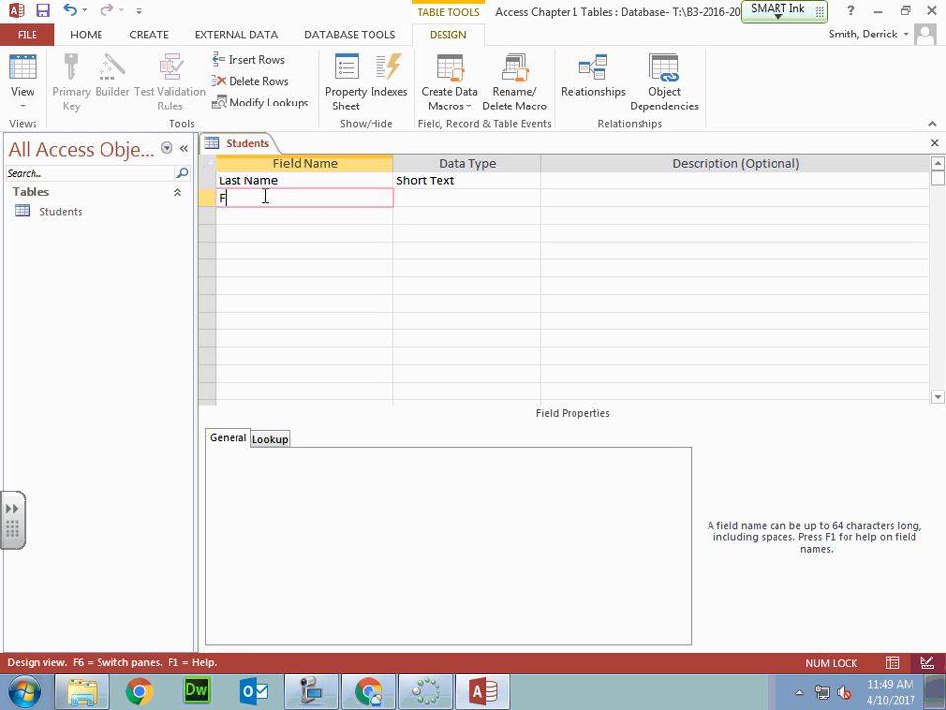
text(irst)
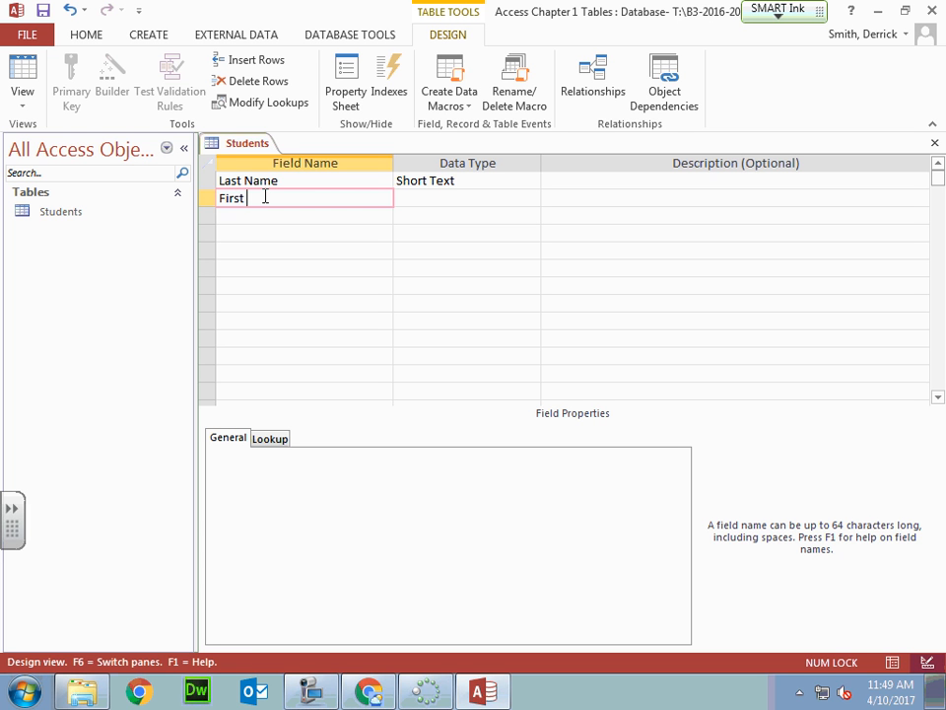
text(Name)
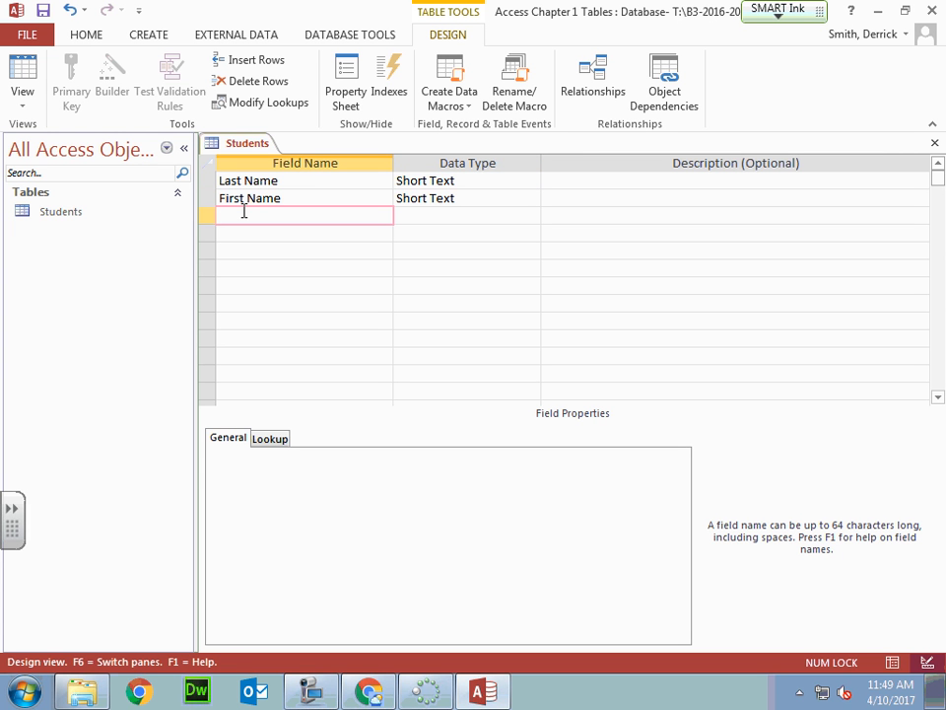
text(Age)
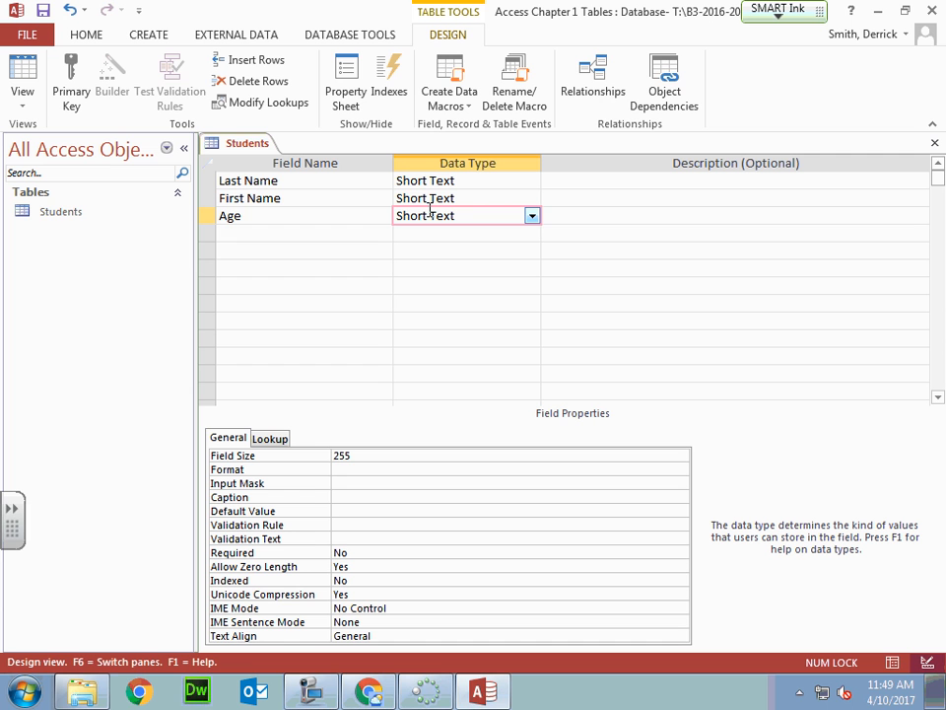
click(425, 215)
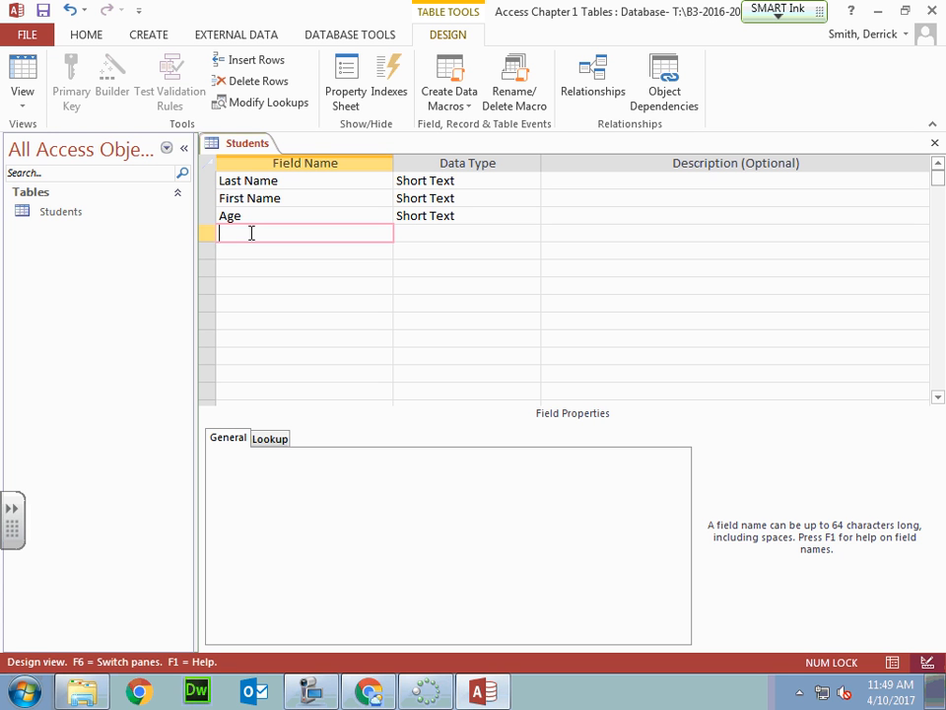
Step: Add 'Grade', 'Percent Grade' and 'Lettet Grade' Short Text fields and save the design
text(Grade)
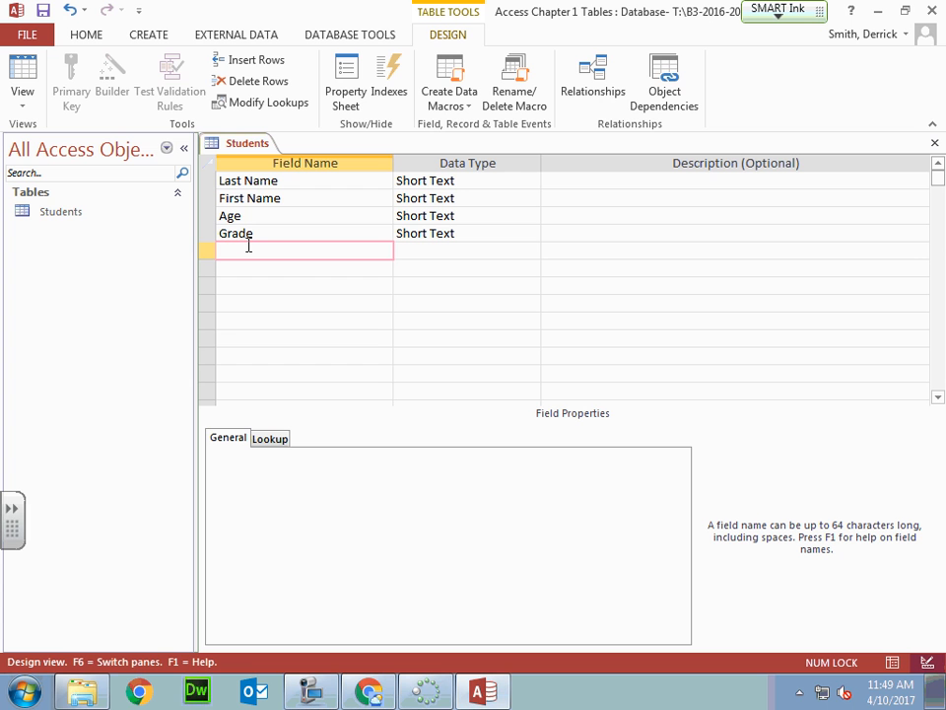
text(Pr)
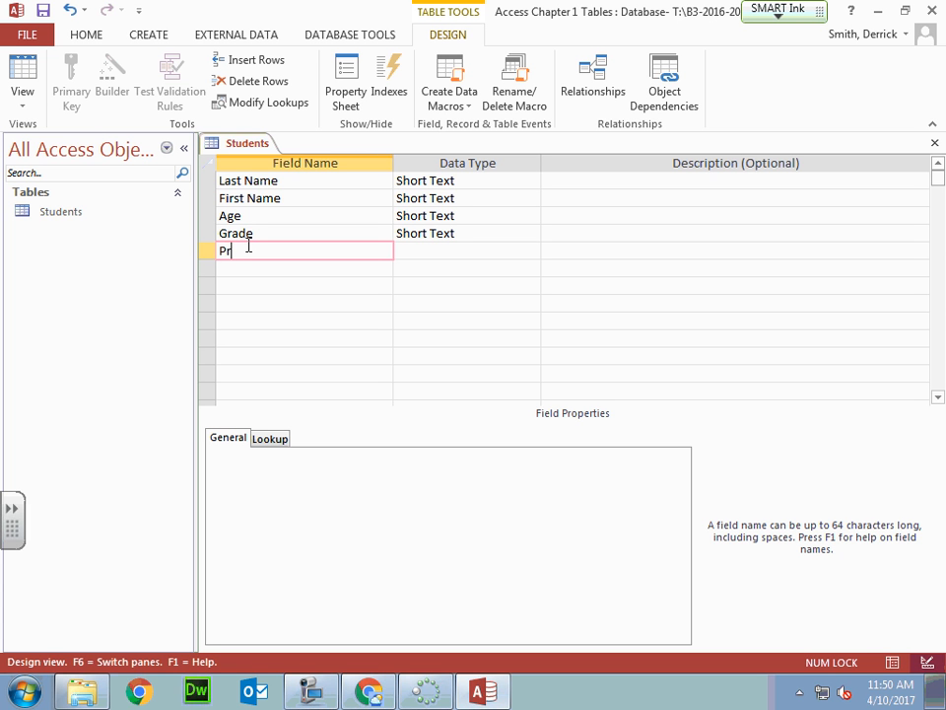
key(Backspace)
text(erc)
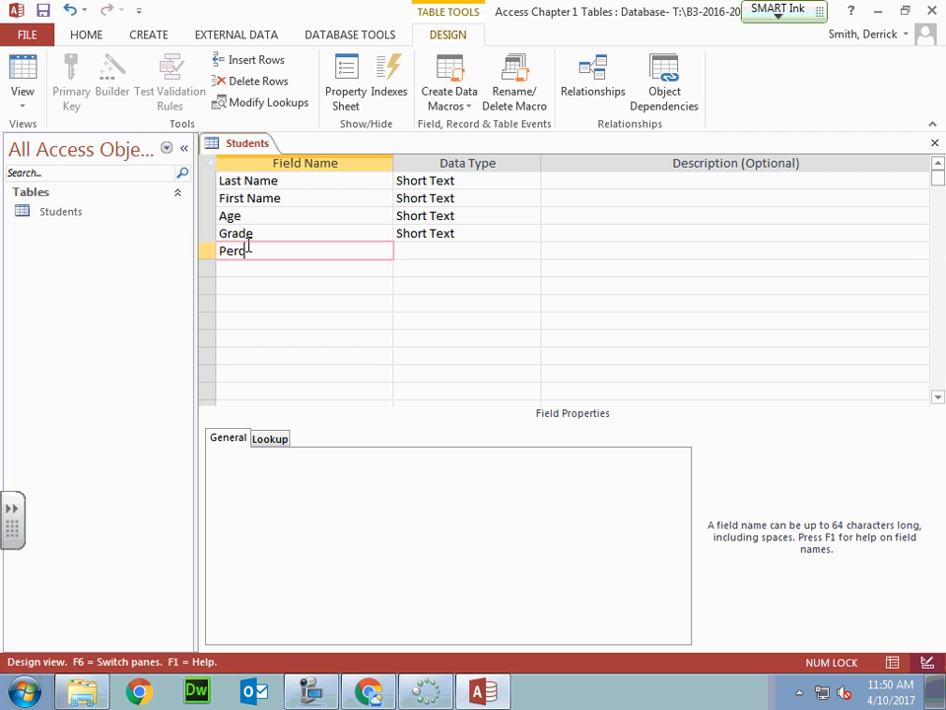
text(ent)
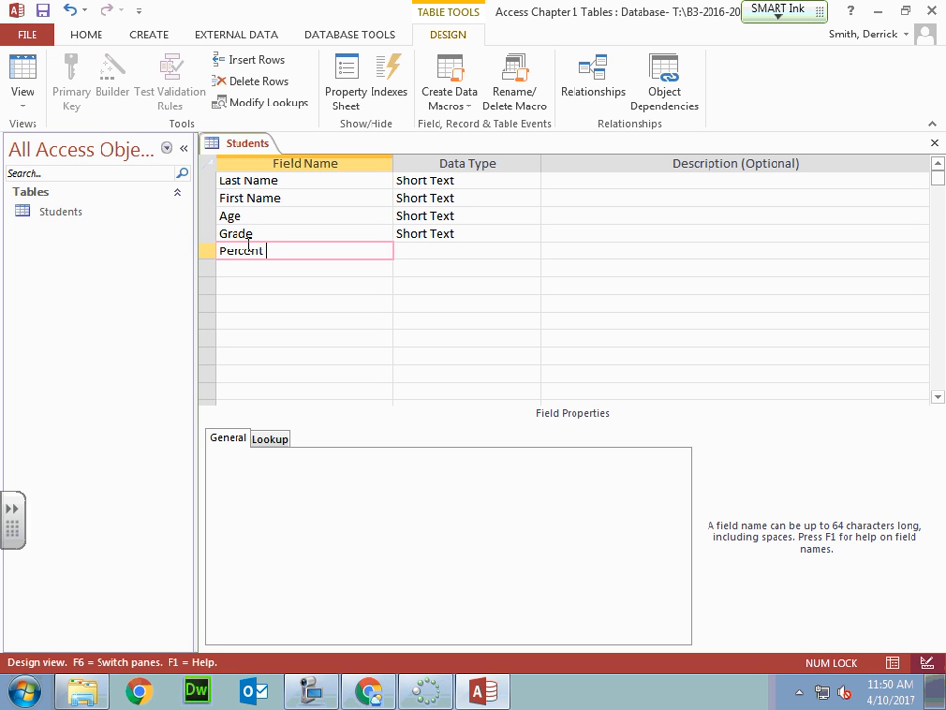
text(Grade)
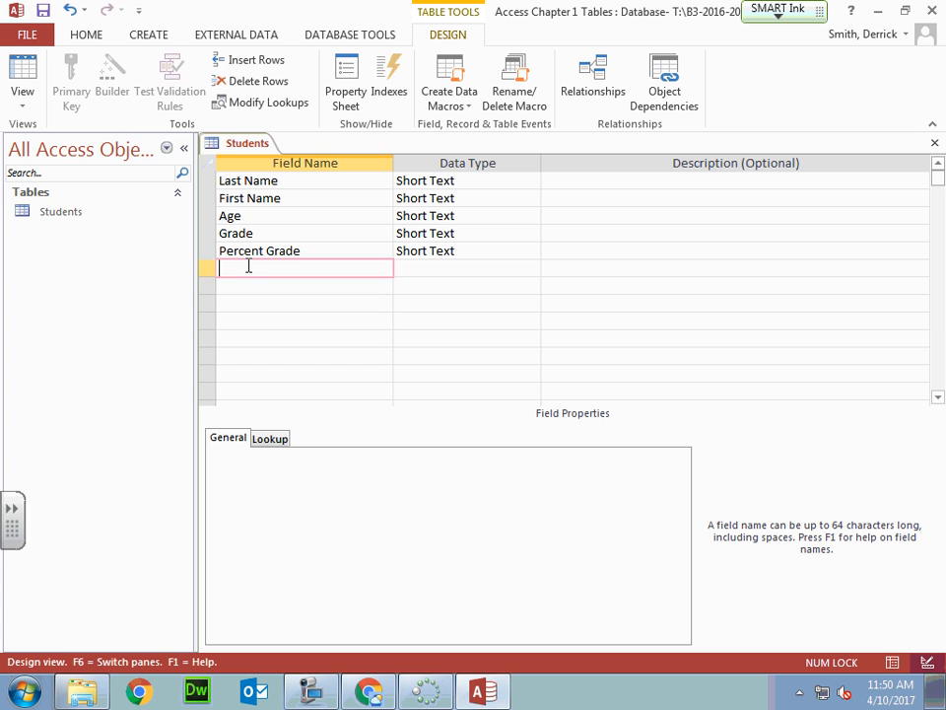
text(L)
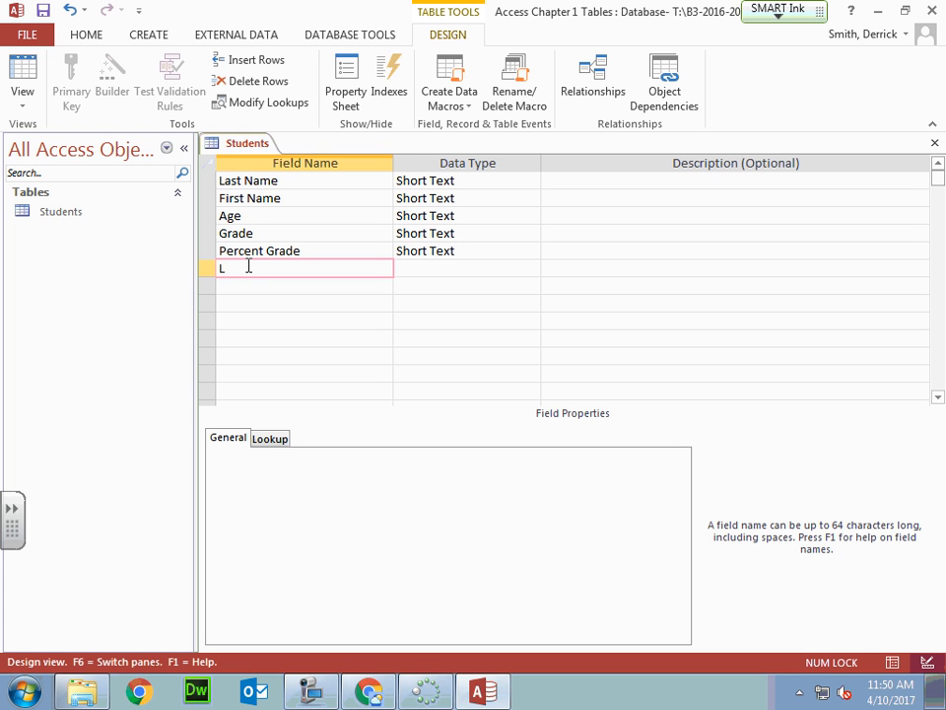
text(etter)
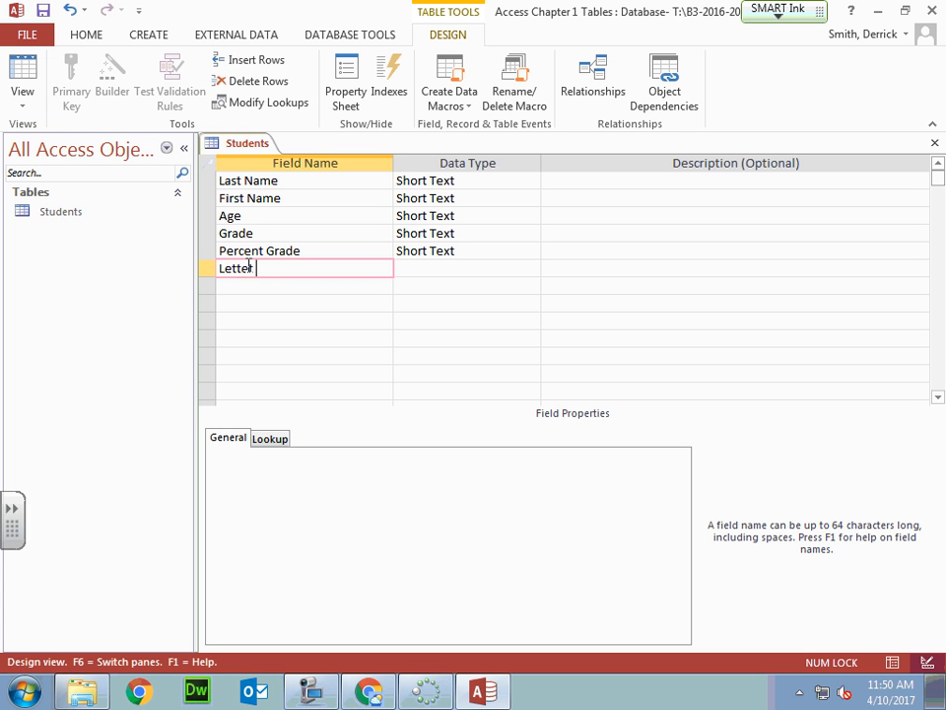
text(Grade)
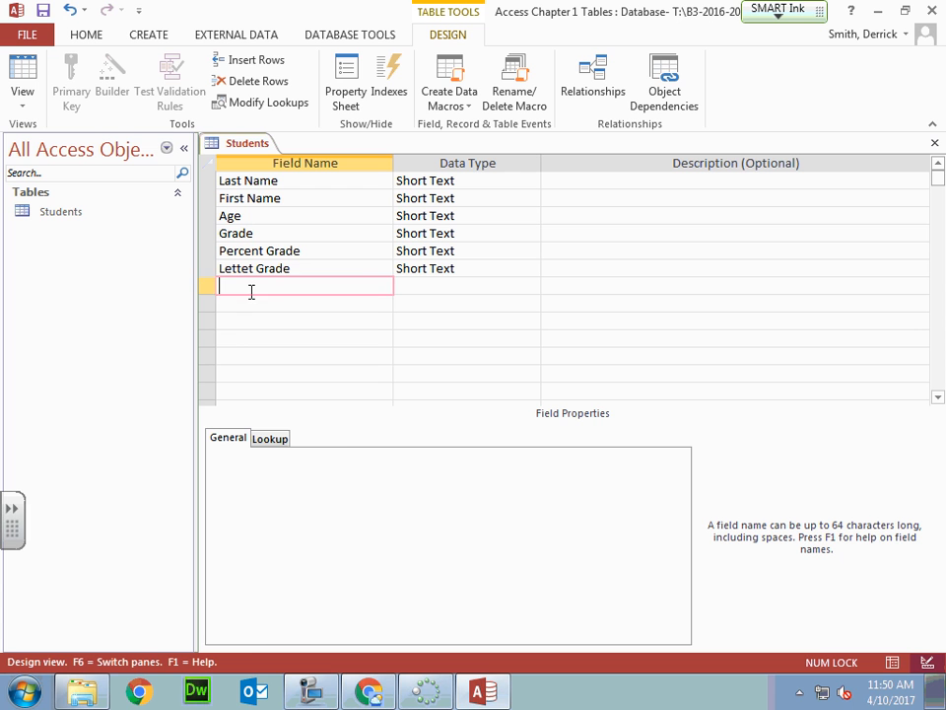
click(254, 268)
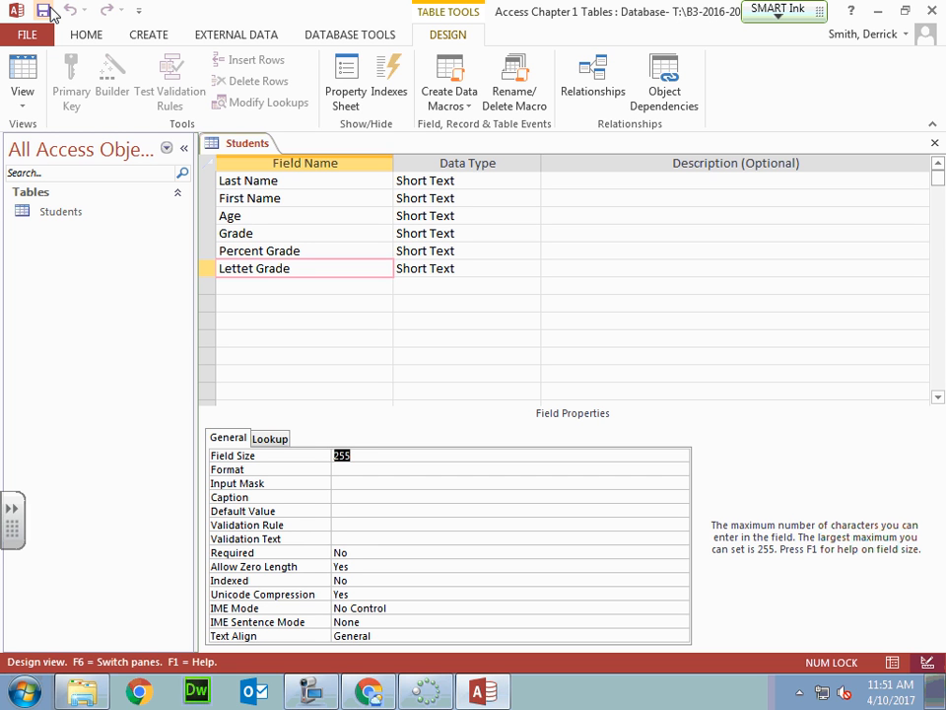
click(21, 73)
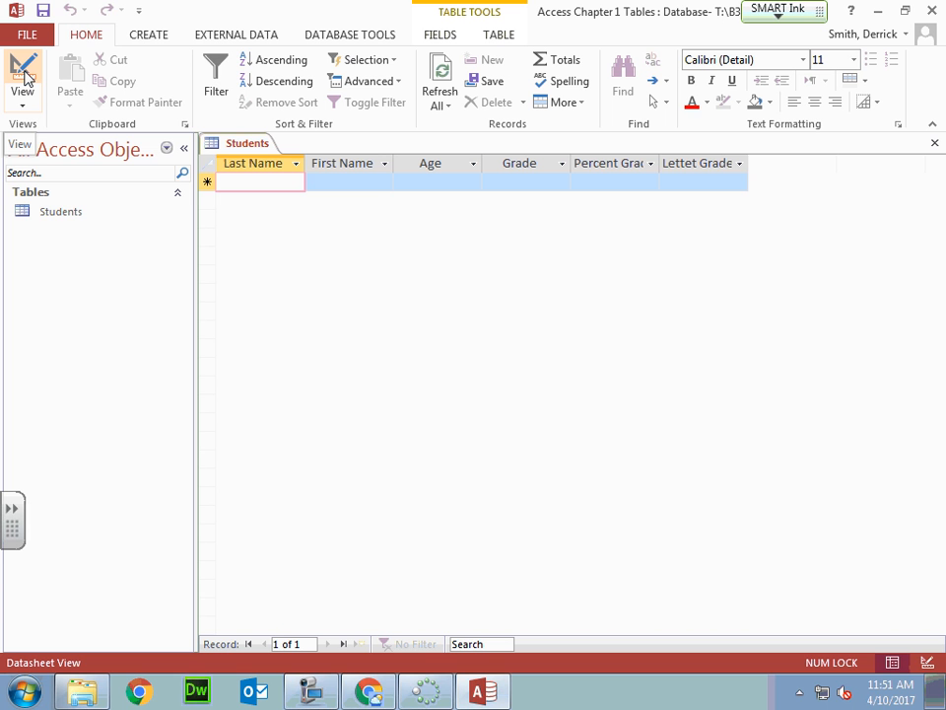
text(Adil)
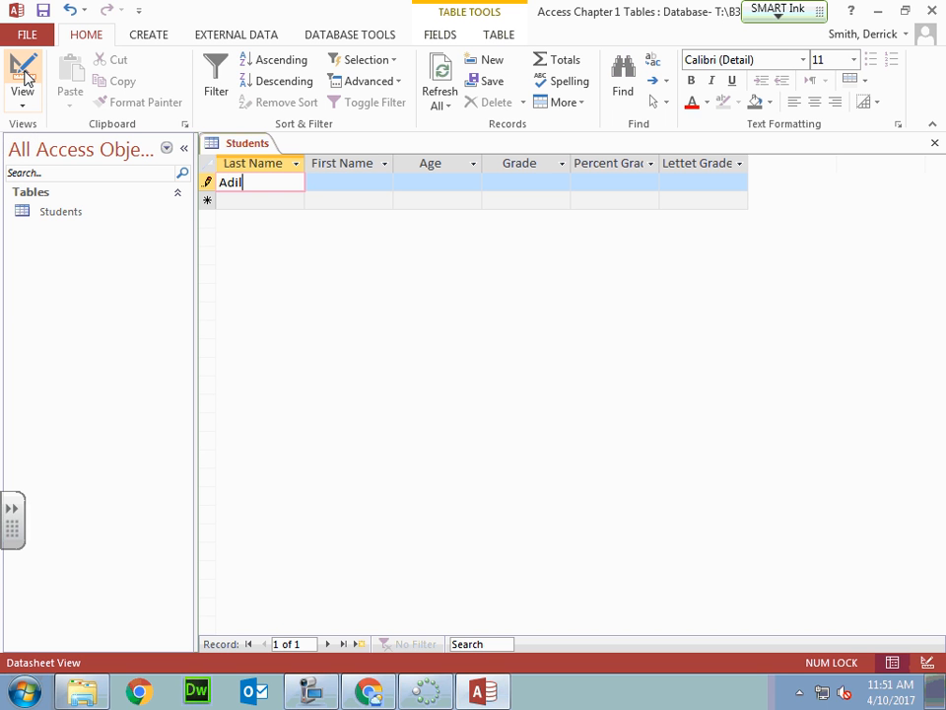
text(Jason)
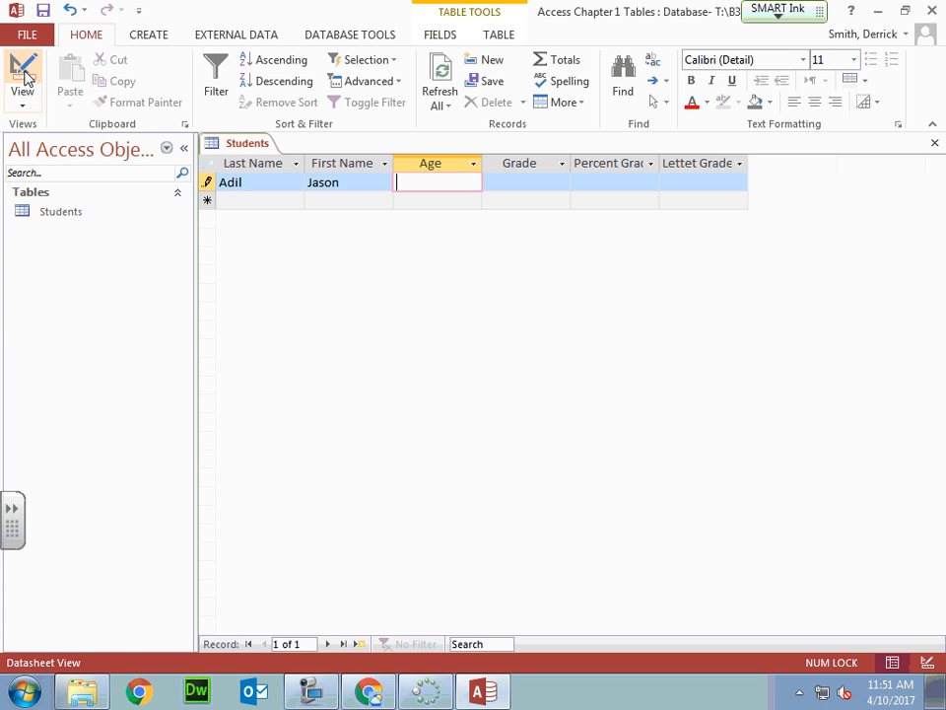
text(15)
click(527, 183)
text(Junior)
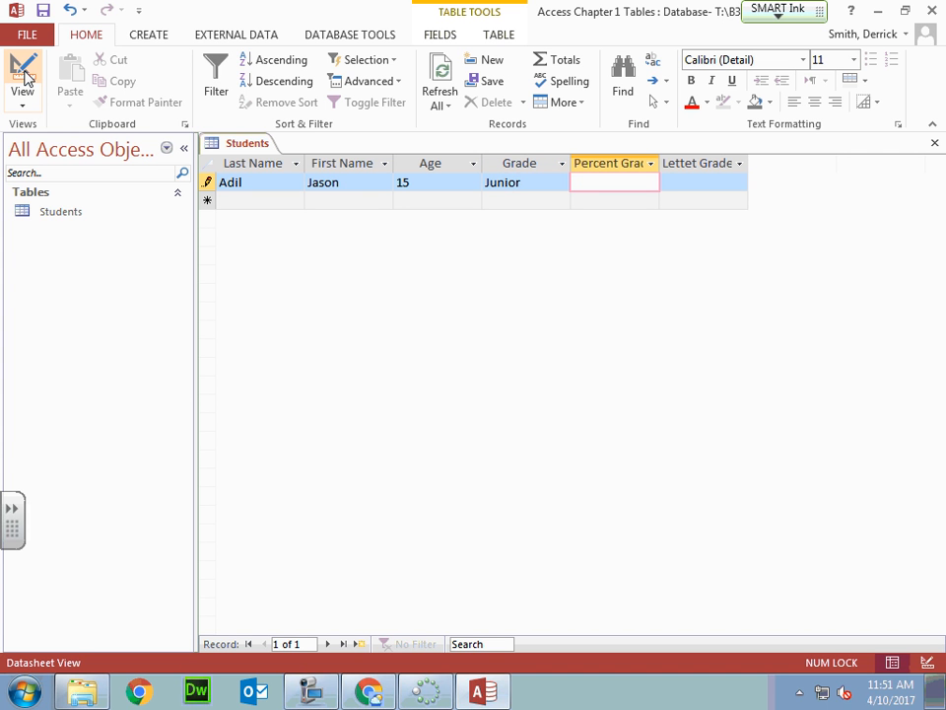
text(99)
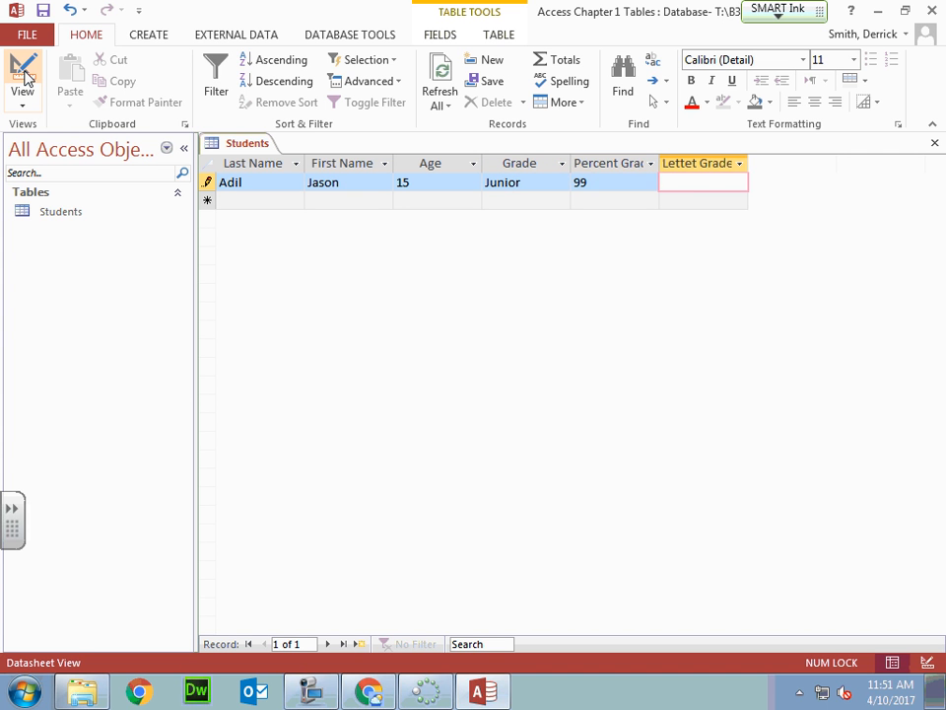
text(A)
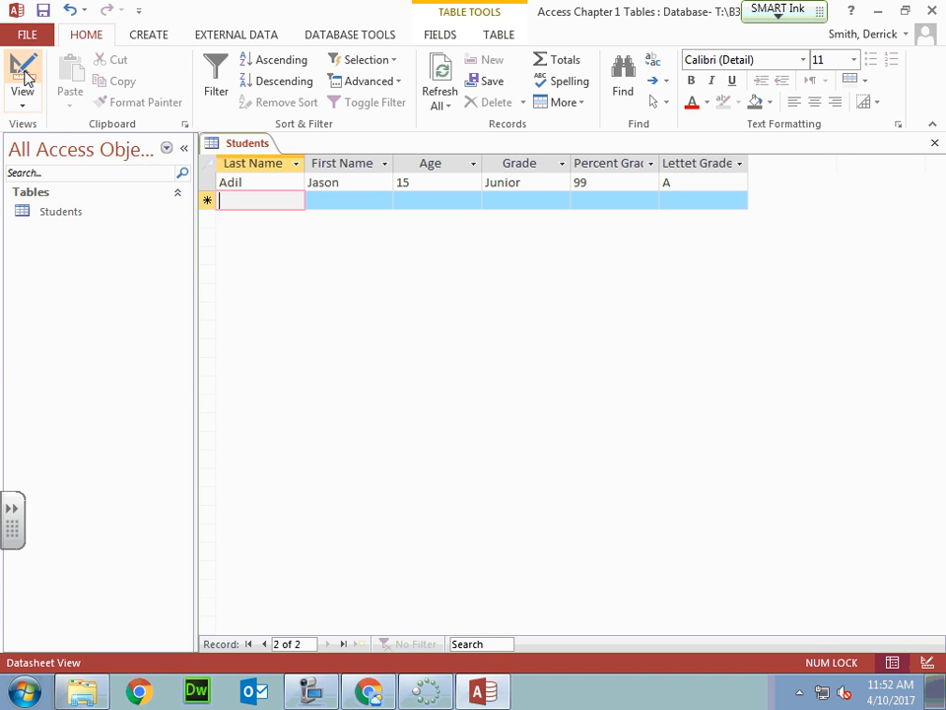
Step: Commit Adil's record, leaving a blank new row for the next student
click(310, 690)
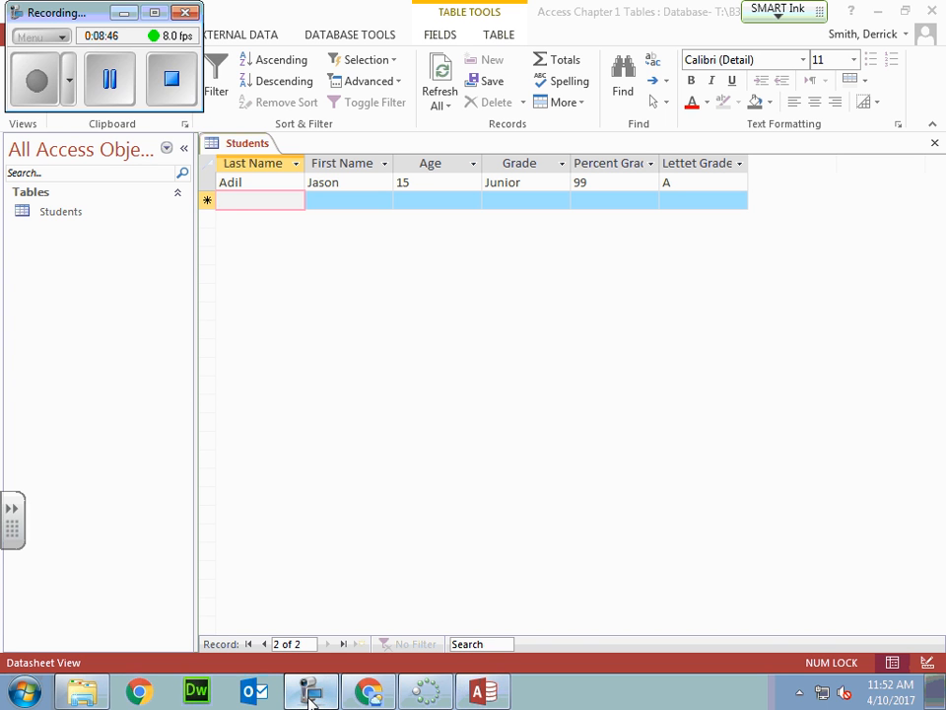